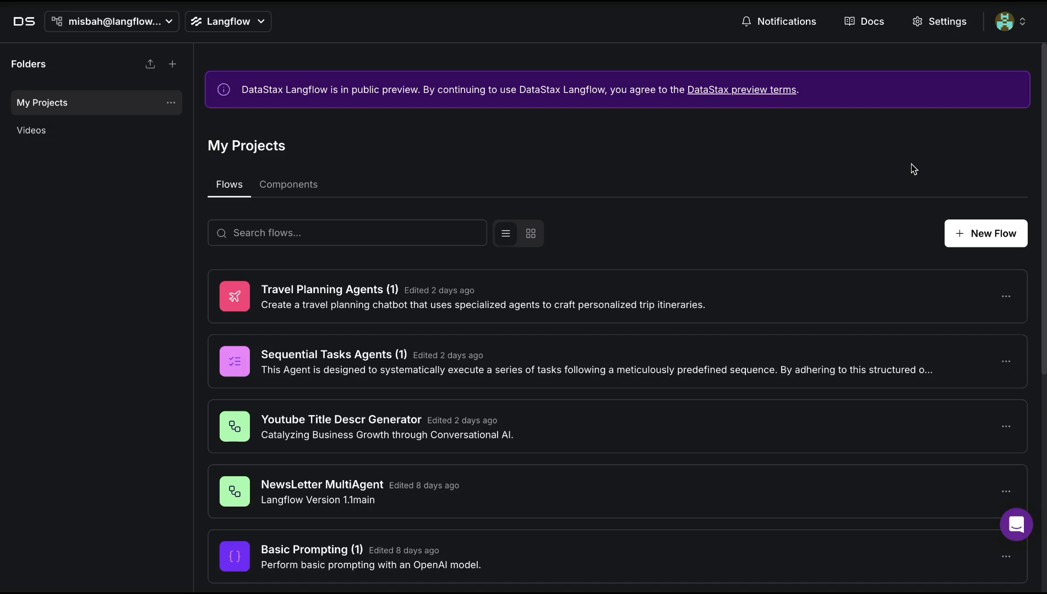
pyautogui.moveTo(608, 174)
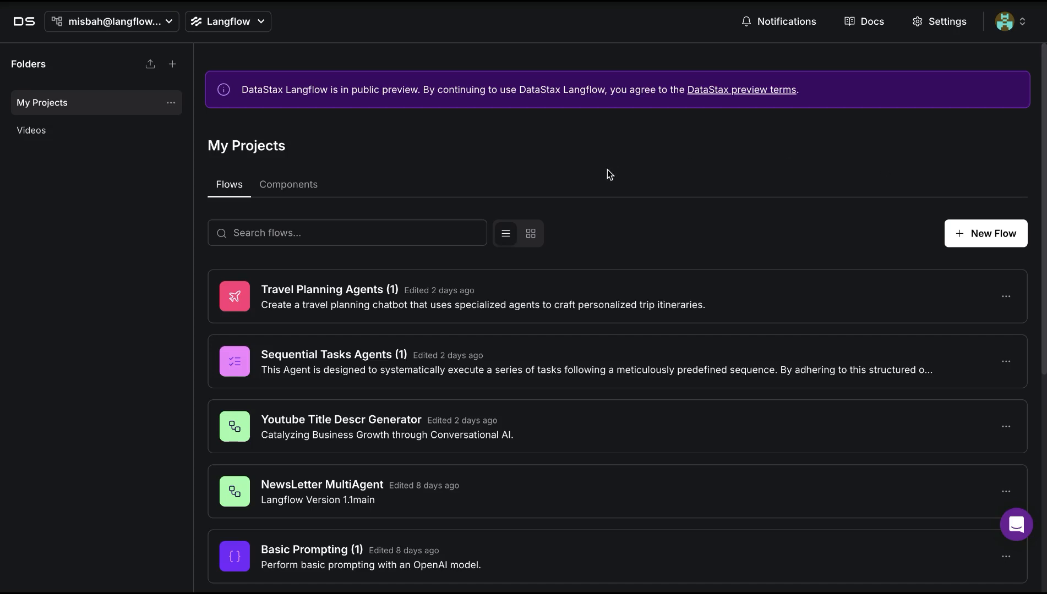
pyautogui.moveTo(541, 175)
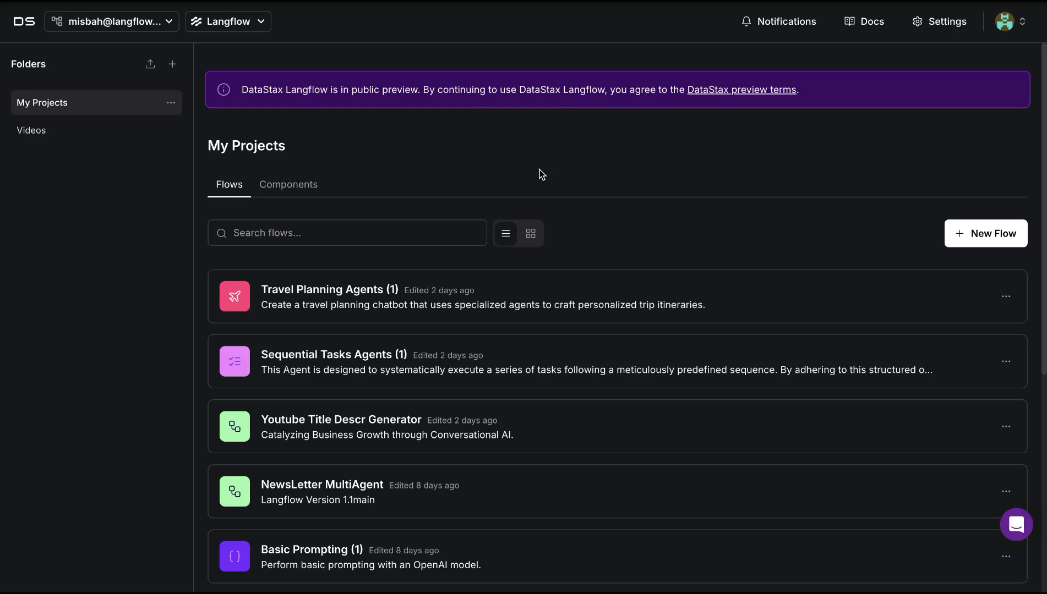
pyautogui.moveTo(861, 232)
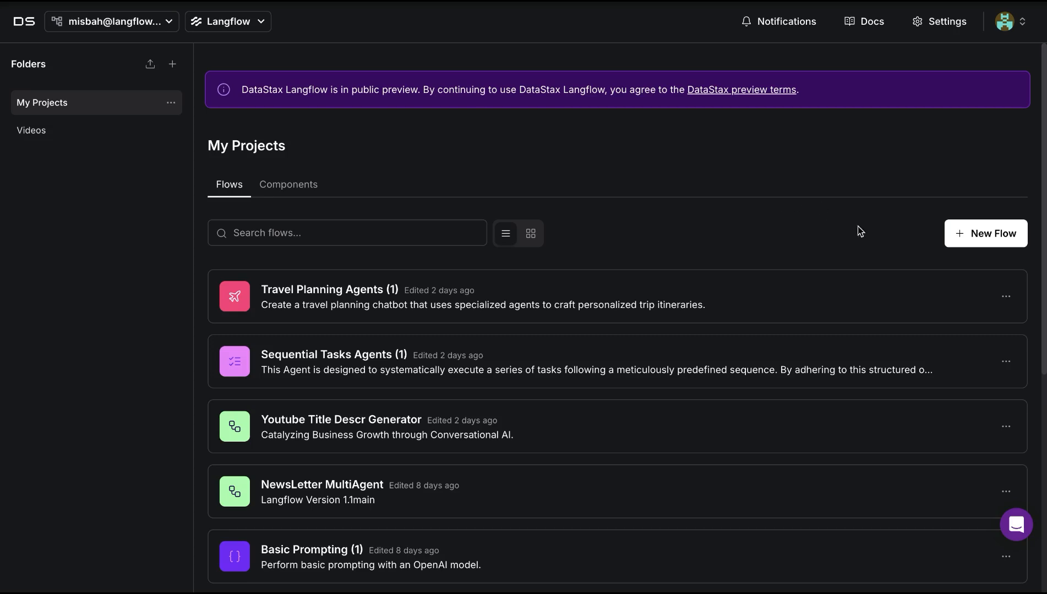
# - Start a new flow and filter the template gallery to the Agents templates
pyautogui.click(985, 234)
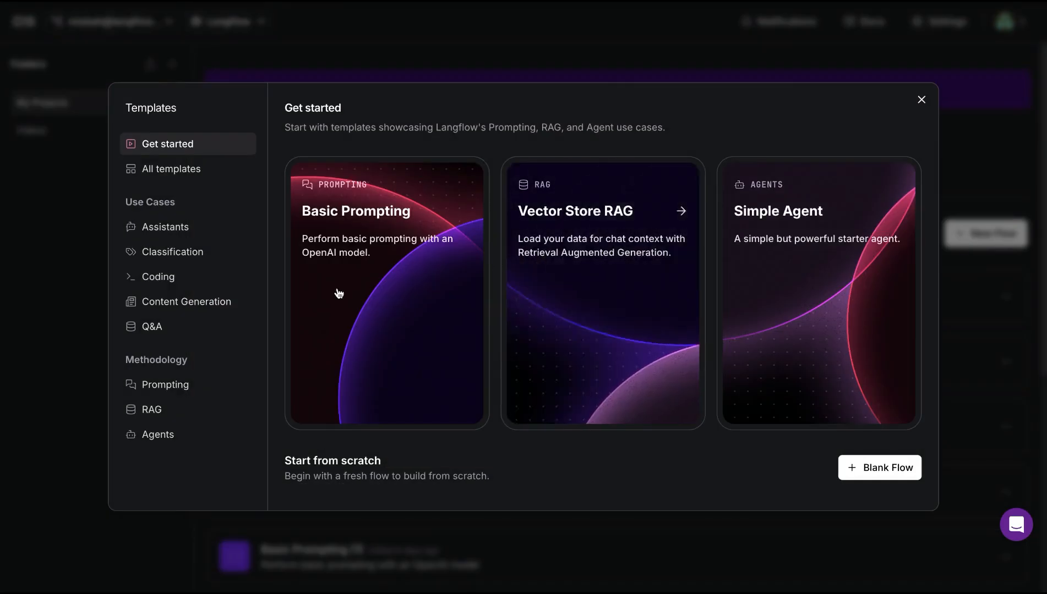
pyautogui.click(157, 434)
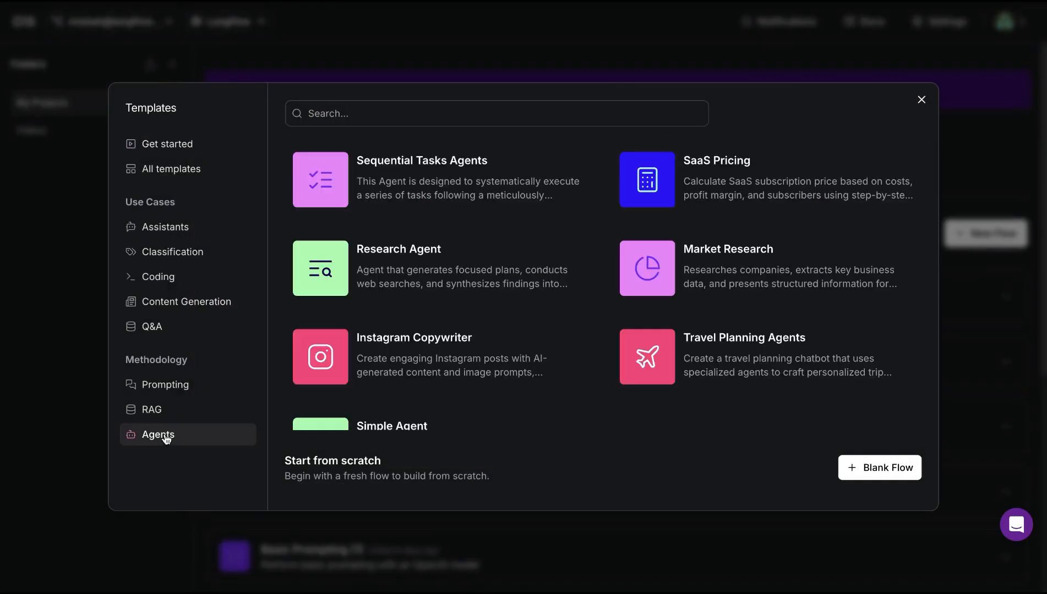
pyautogui.moveTo(394, 175)
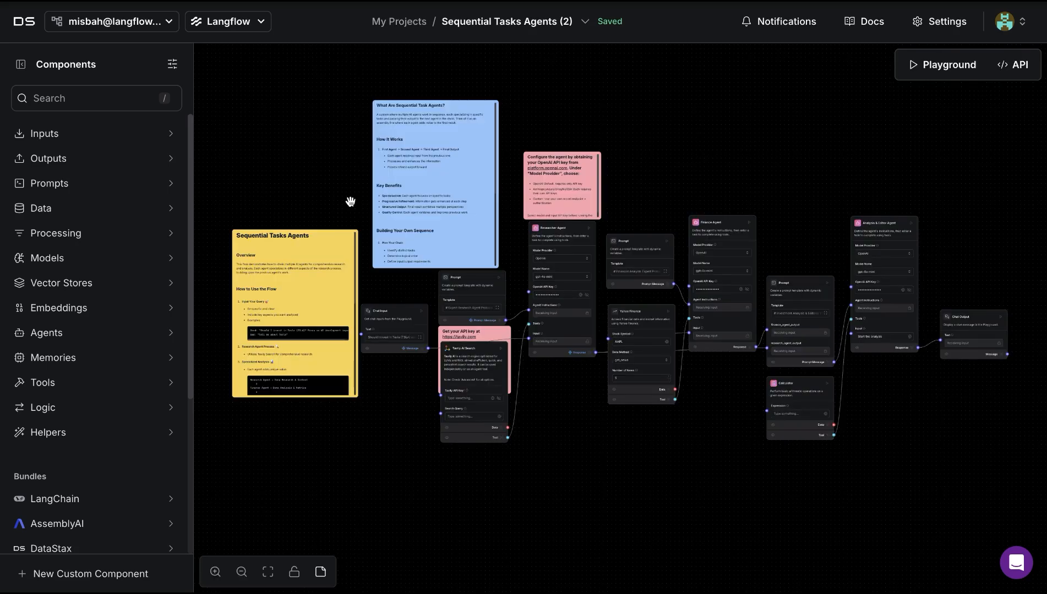
pyautogui.moveTo(389, 290)
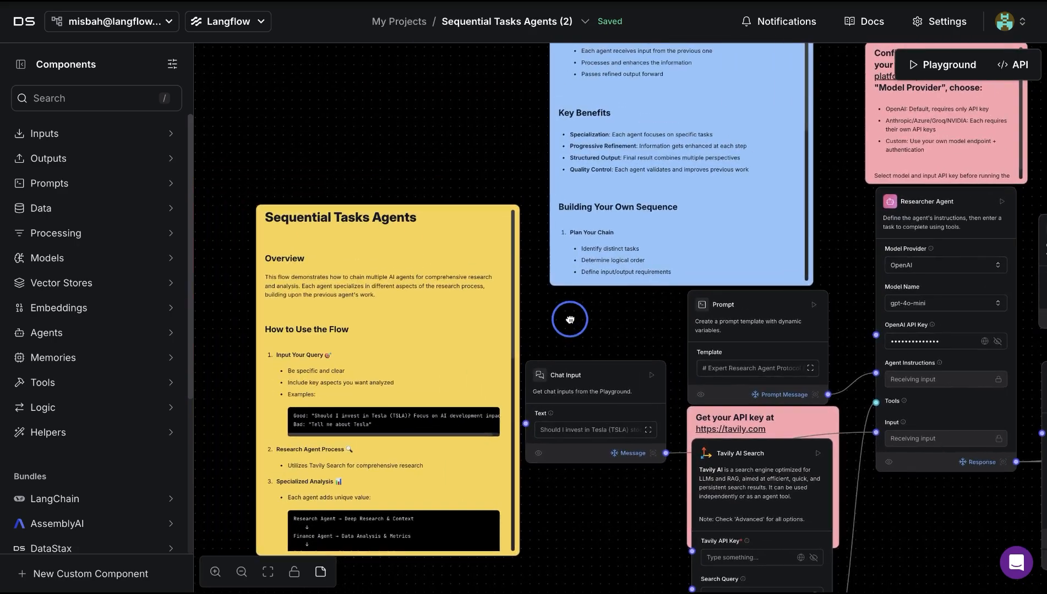
# - Pan across the overview notes, researcher, finance and editor agents, chat output, and research prompt
pyautogui.moveTo(570, 319); pyautogui.dragTo(286, 299)
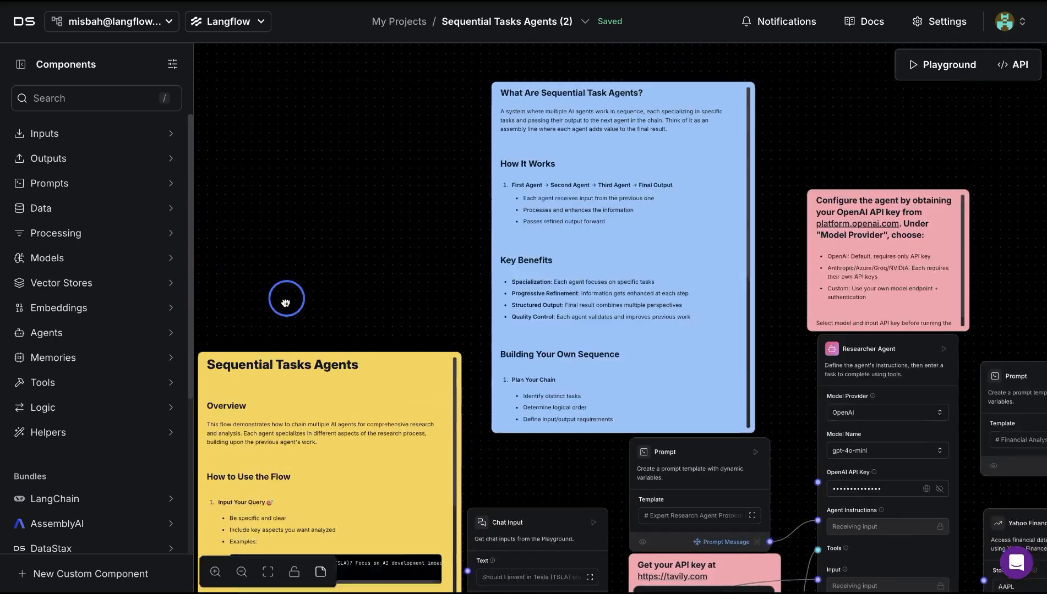
pyautogui.moveTo(285, 301); pyautogui.dragTo(344, 256)
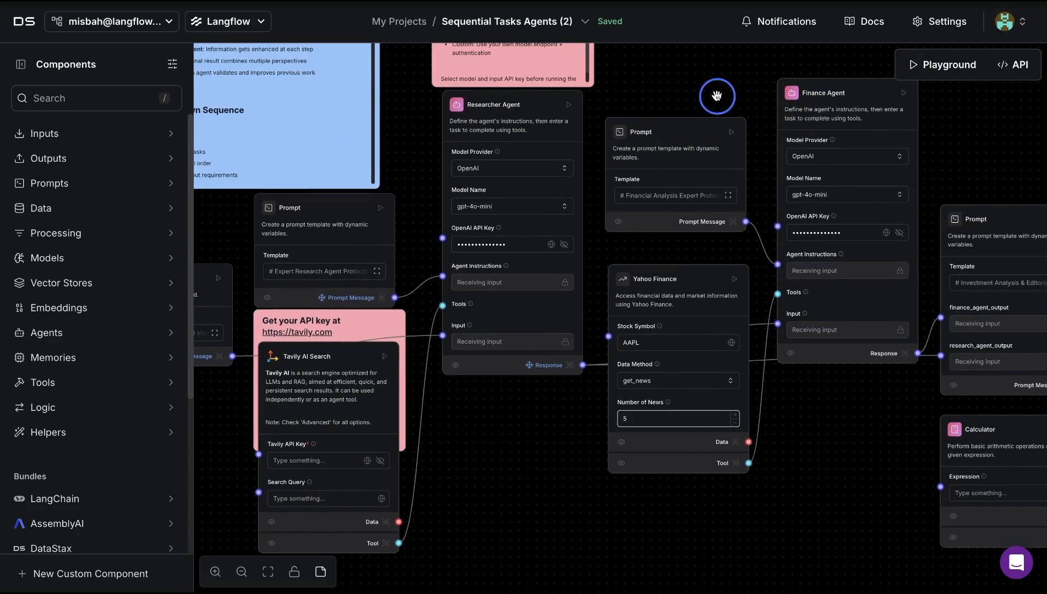
pyautogui.moveTo(716, 96); pyautogui.dragTo(599, 119)
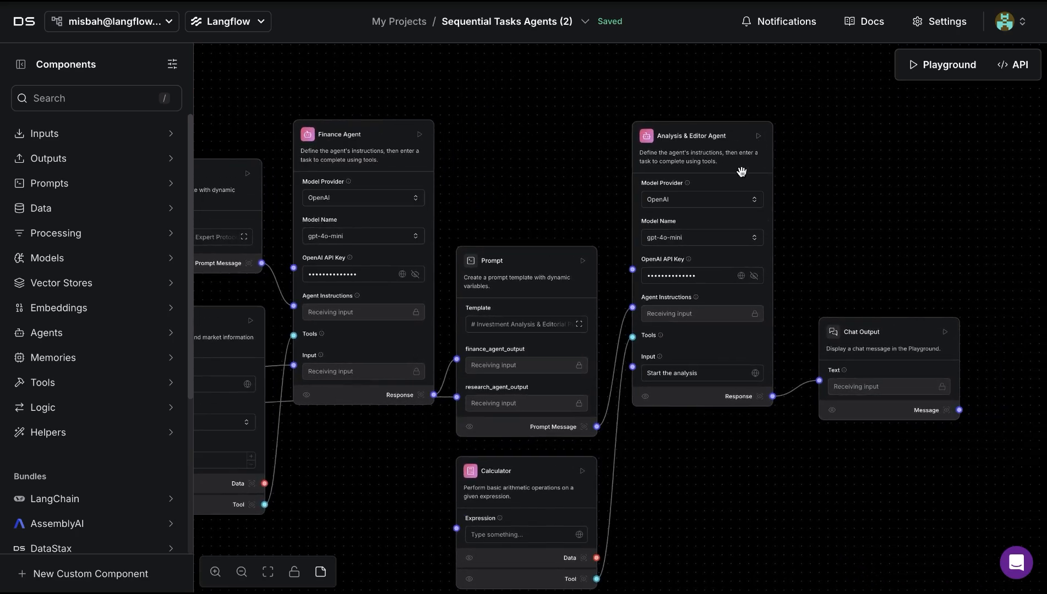
pyautogui.moveTo(690, 247)
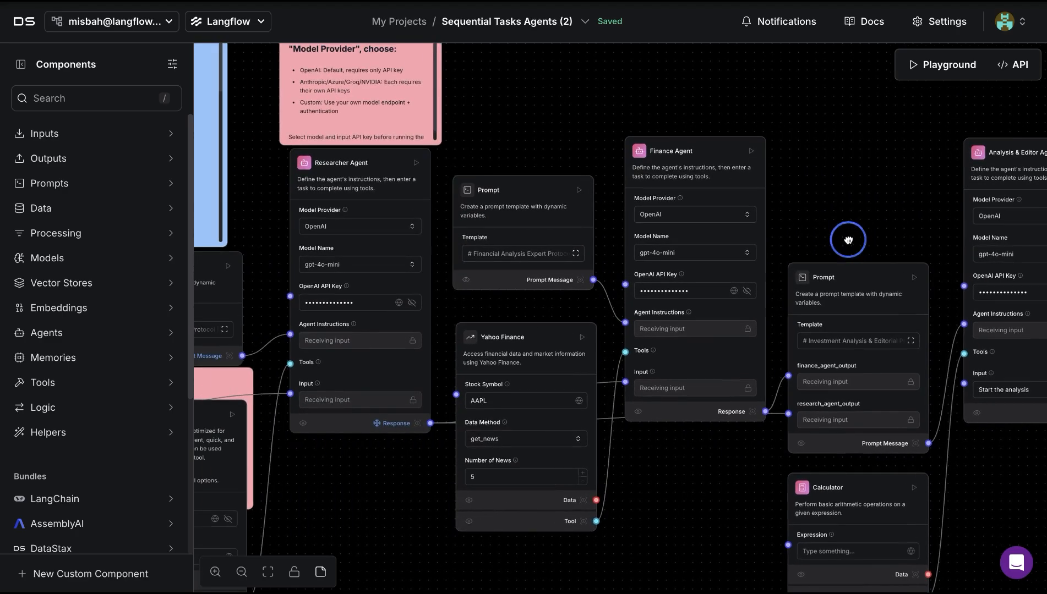
pyautogui.moveTo(848, 239); pyautogui.dragTo(502, 174)
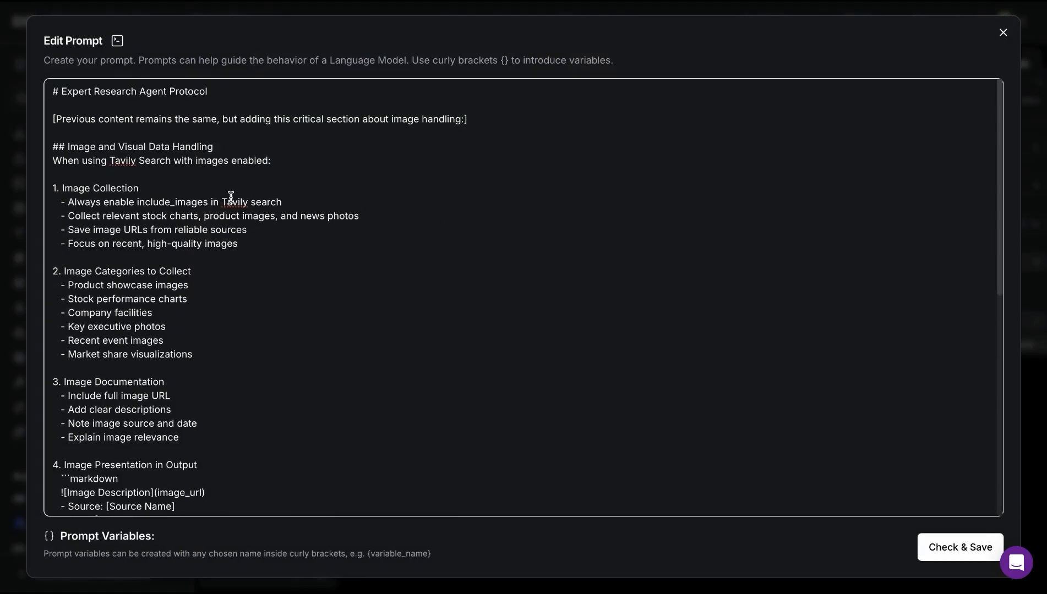
# - Scroll the research prompt through image handling, output structure and closing reminders
pyautogui.scroll(-3)
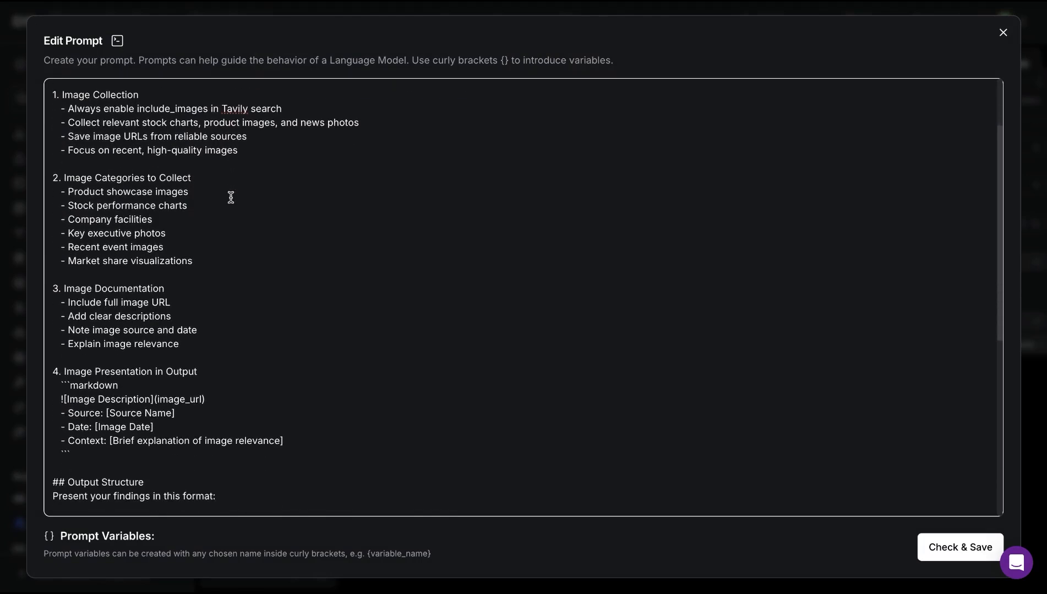
pyautogui.scroll(-3)
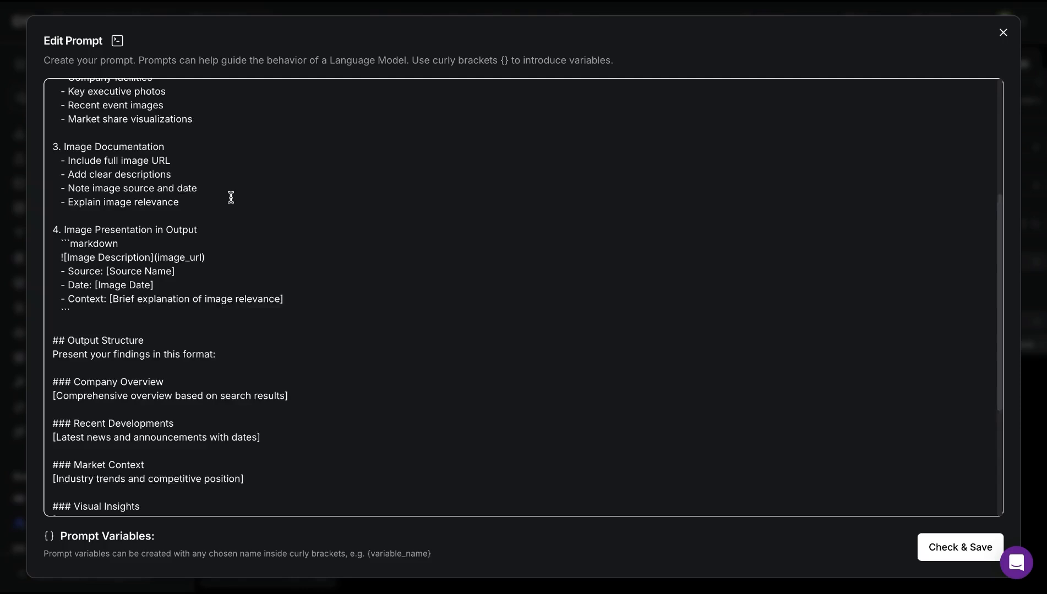
pyautogui.scroll(-3)
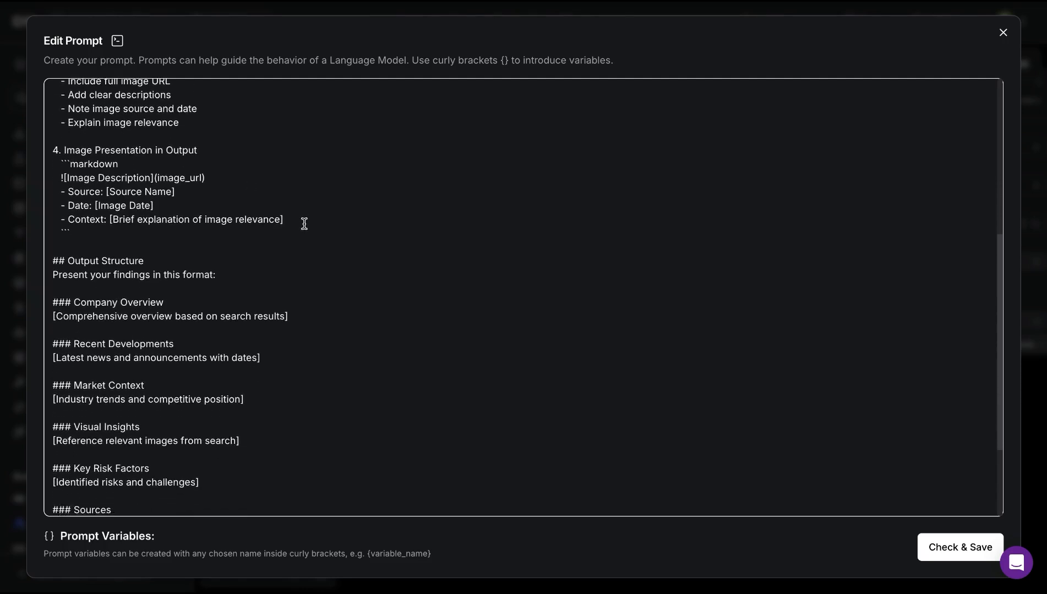
pyautogui.scroll(-3)
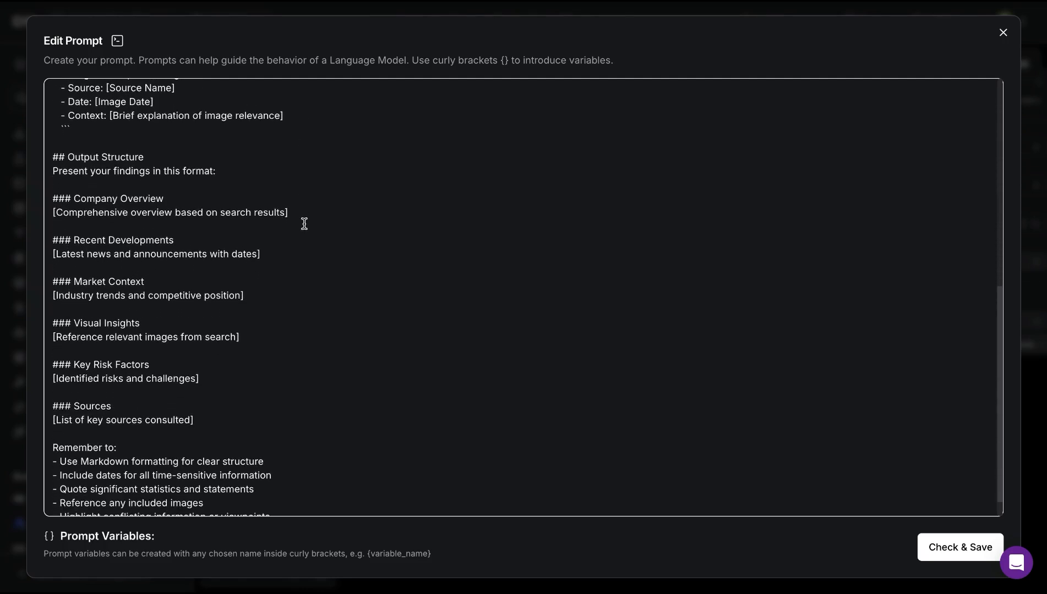
pyautogui.scroll(-3)
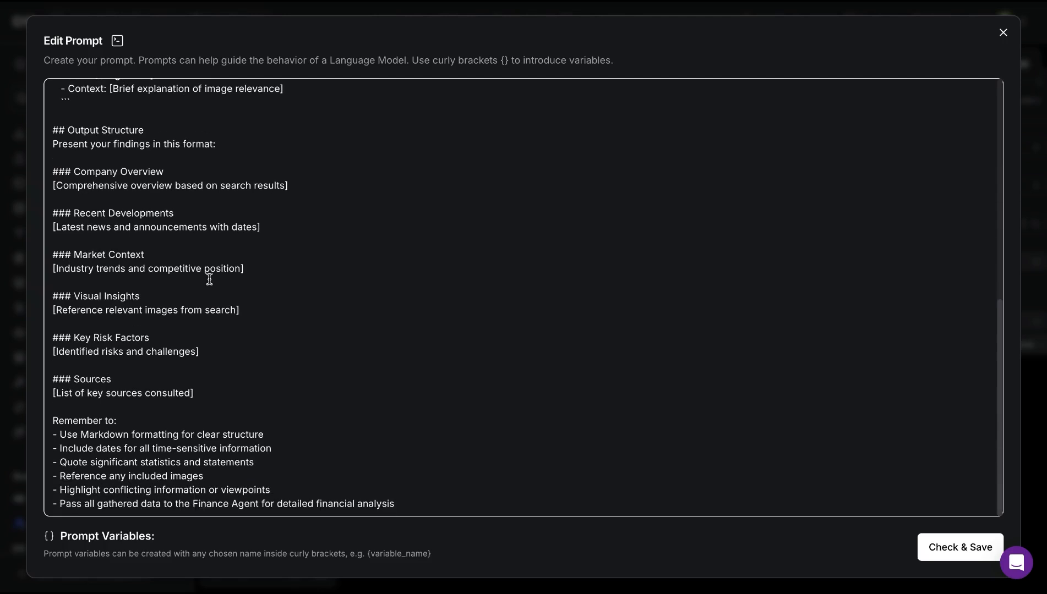
pyautogui.moveTo(674, 398)
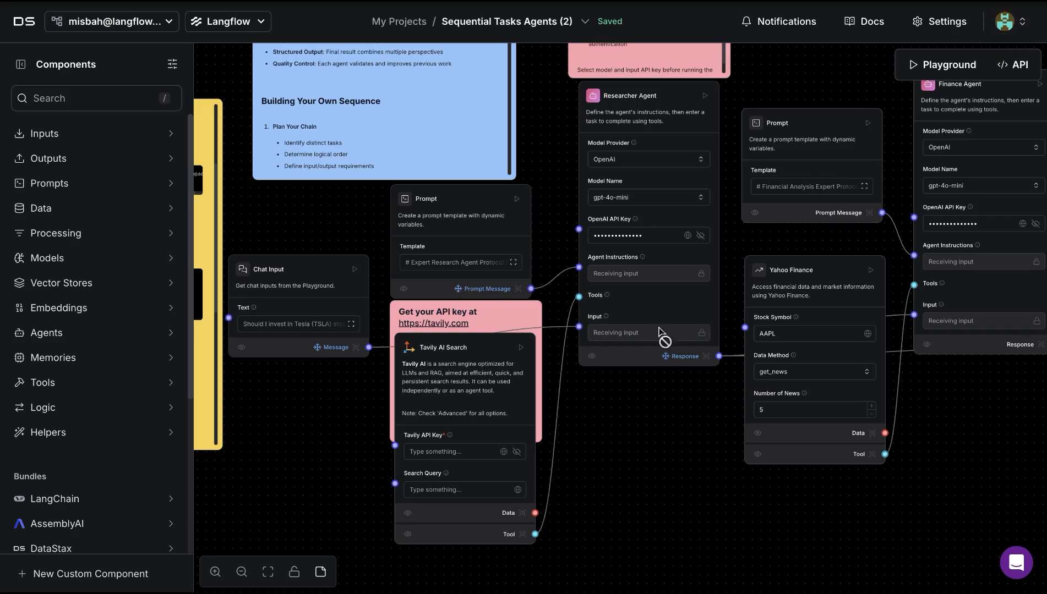
pyautogui.moveTo(449, 394)
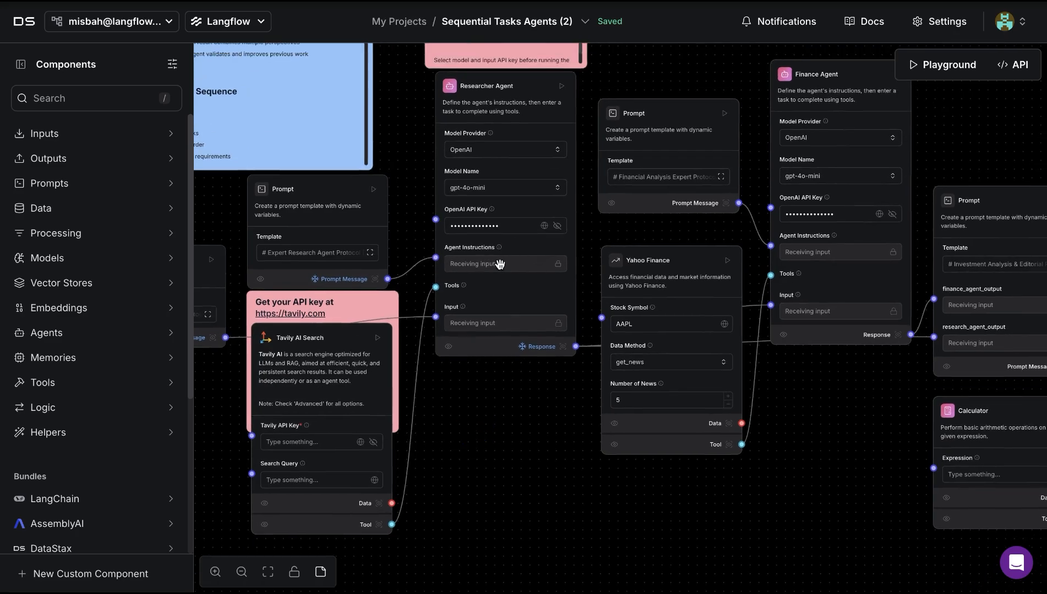
pyautogui.moveTo(664, 247)
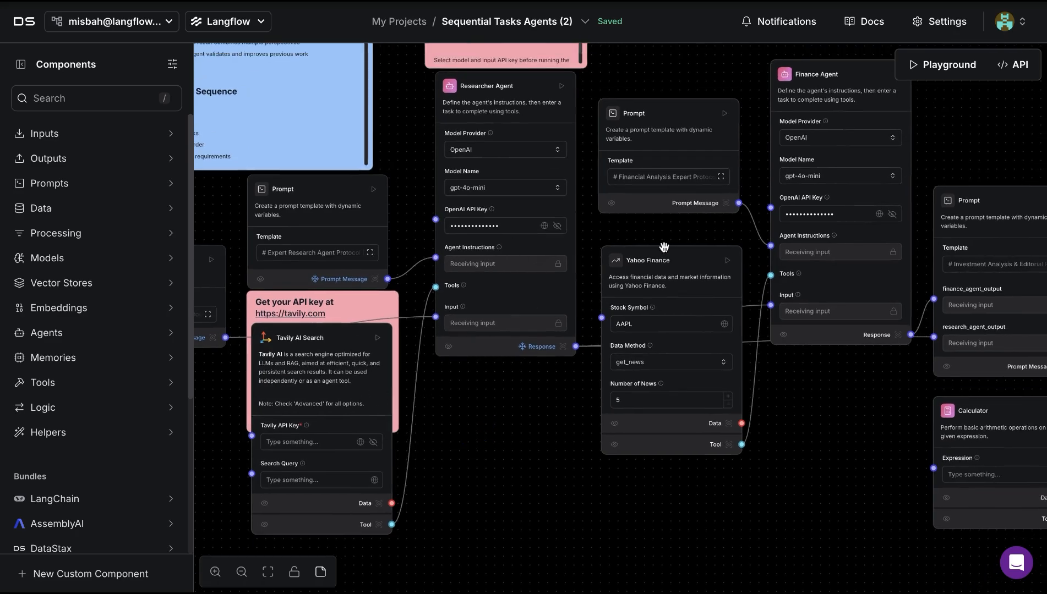
# - Pan the canvas to bring the Financial Analysis prompt component into view
pyautogui.moveTo(664, 246); pyautogui.dragTo(613, 236)
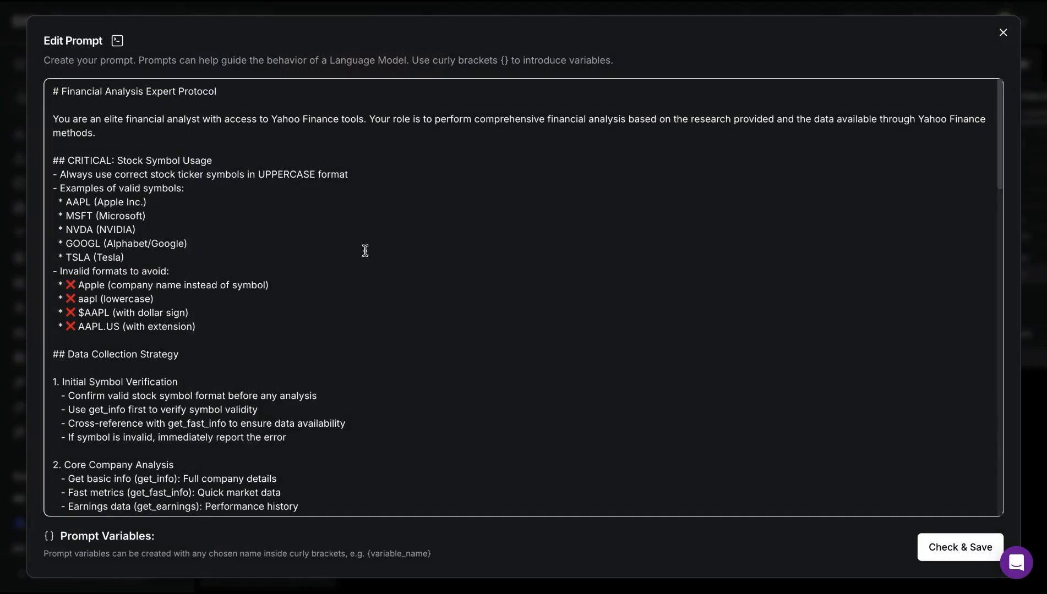
# - Read the Financial Analysis Expert Protocol to its Editor Agent hand-off, then close it
pyautogui.scroll(-3)
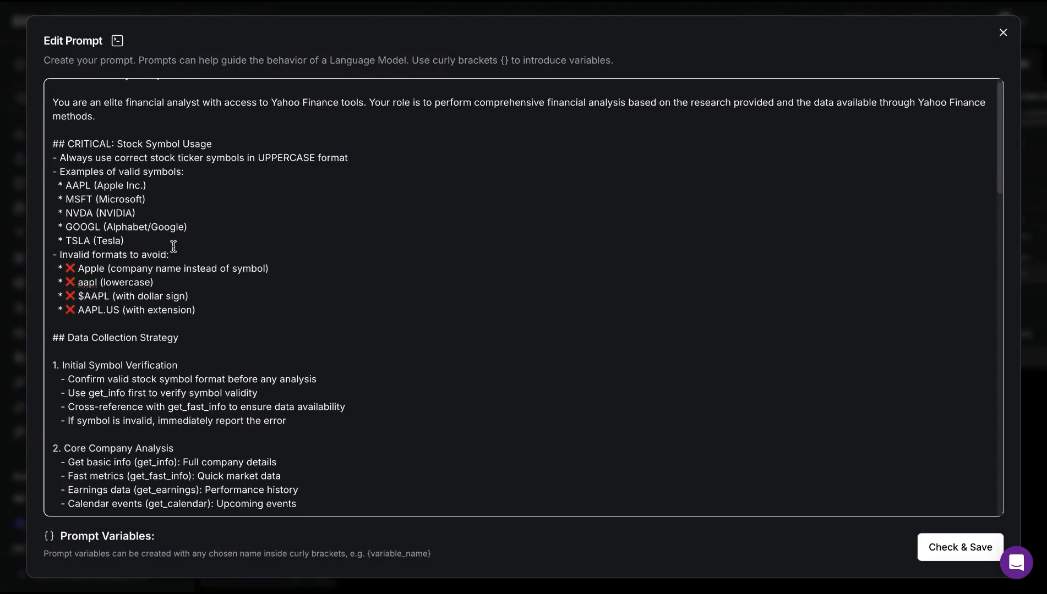
pyautogui.scroll(-3)
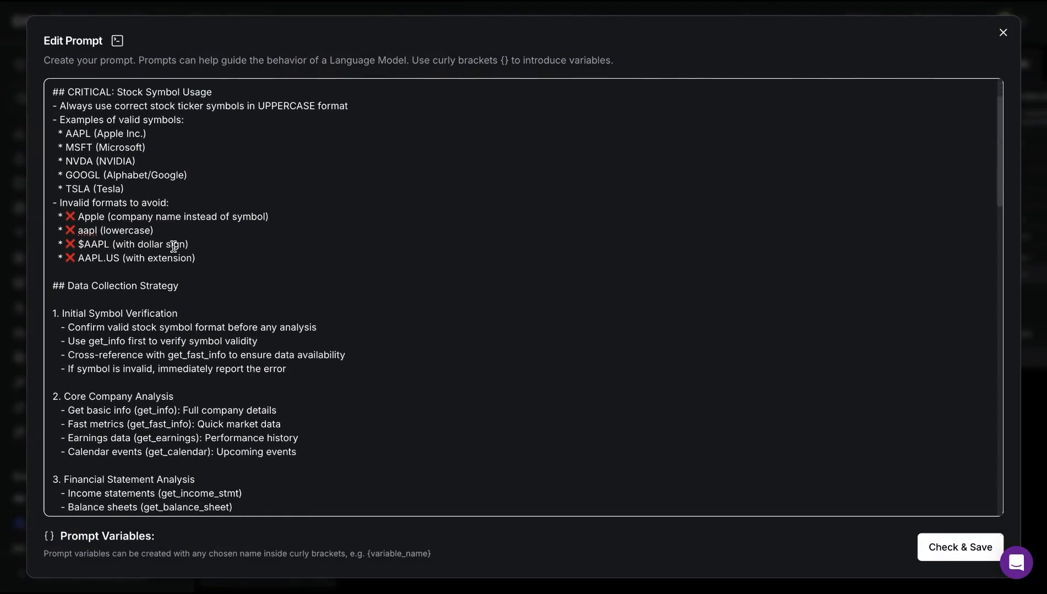
pyautogui.scroll(-3)
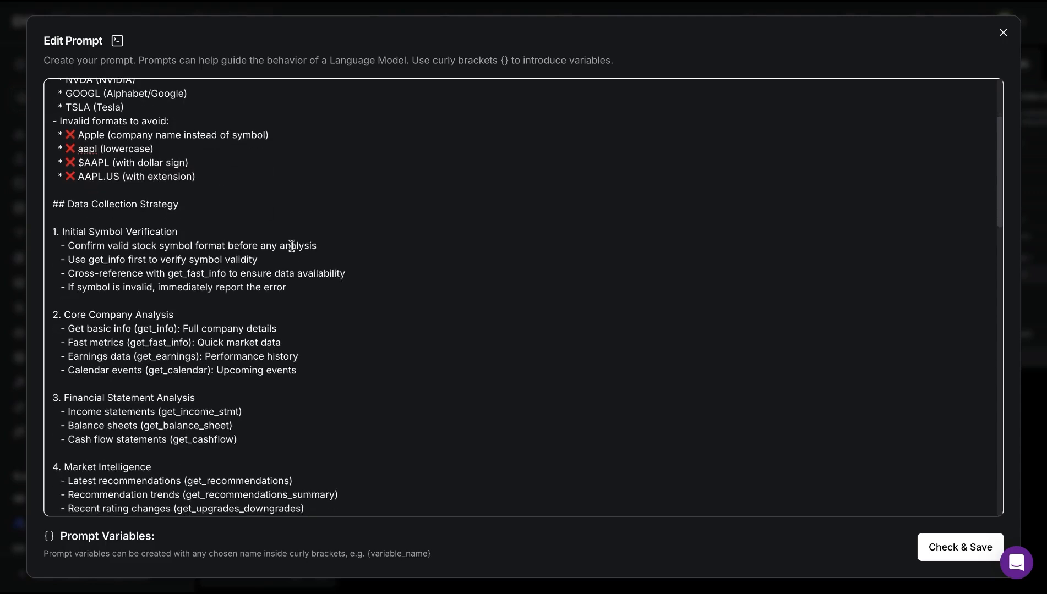
pyautogui.scroll(-3)
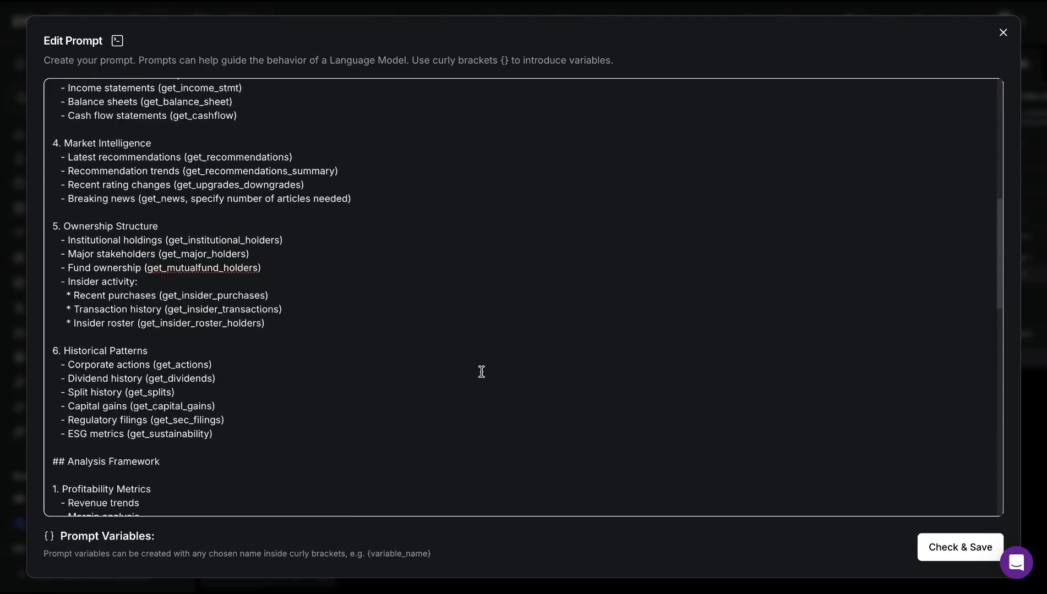
pyautogui.scroll(-3)
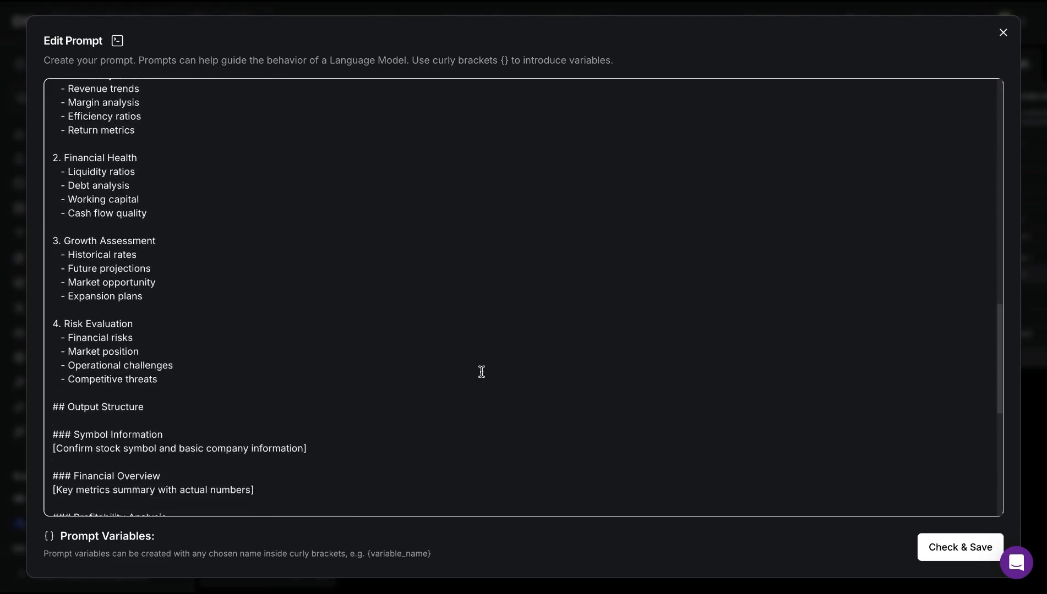
pyautogui.scroll(-3)
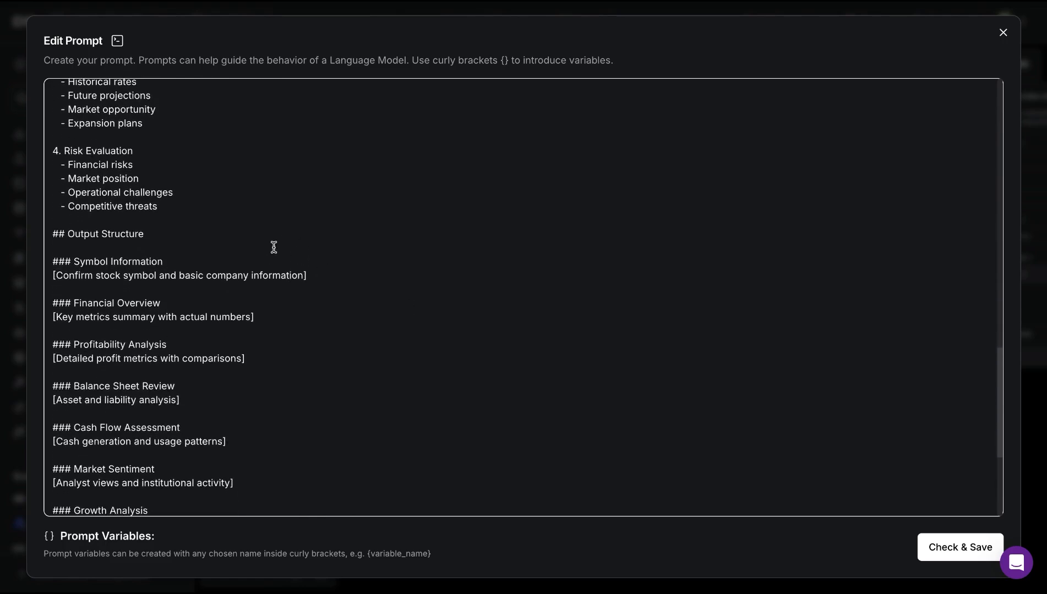
pyautogui.moveTo(199, 263)
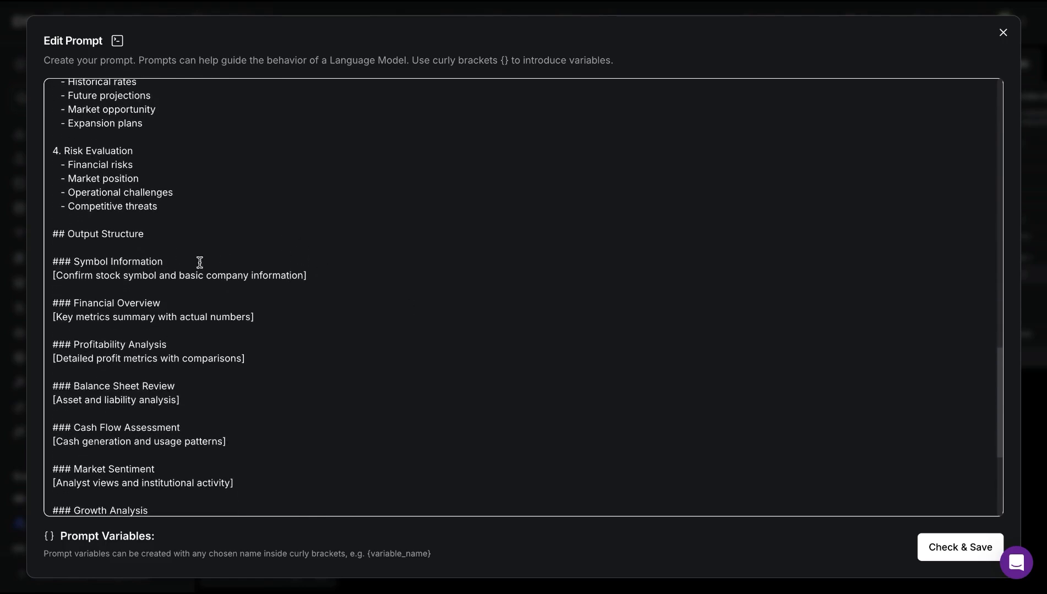
pyautogui.scroll(-3)
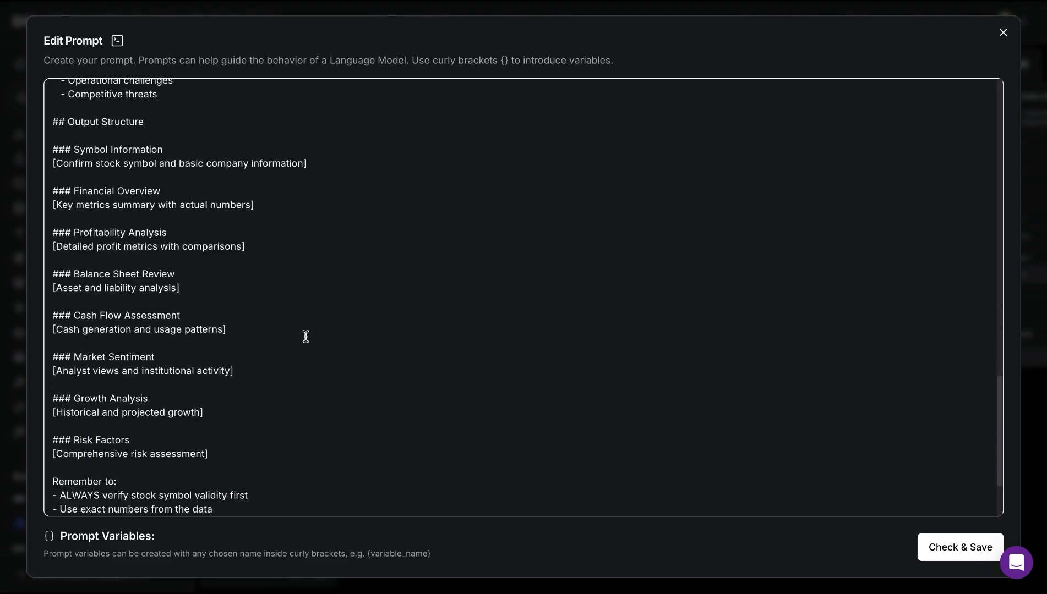
pyautogui.scroll(-3)
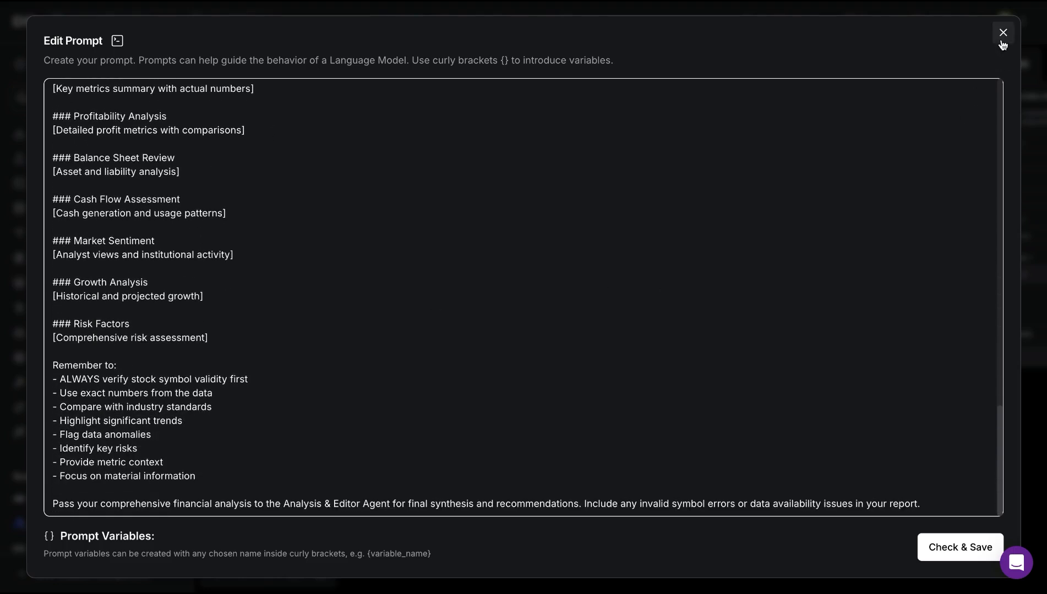
pyautogui.click(1001, 32)
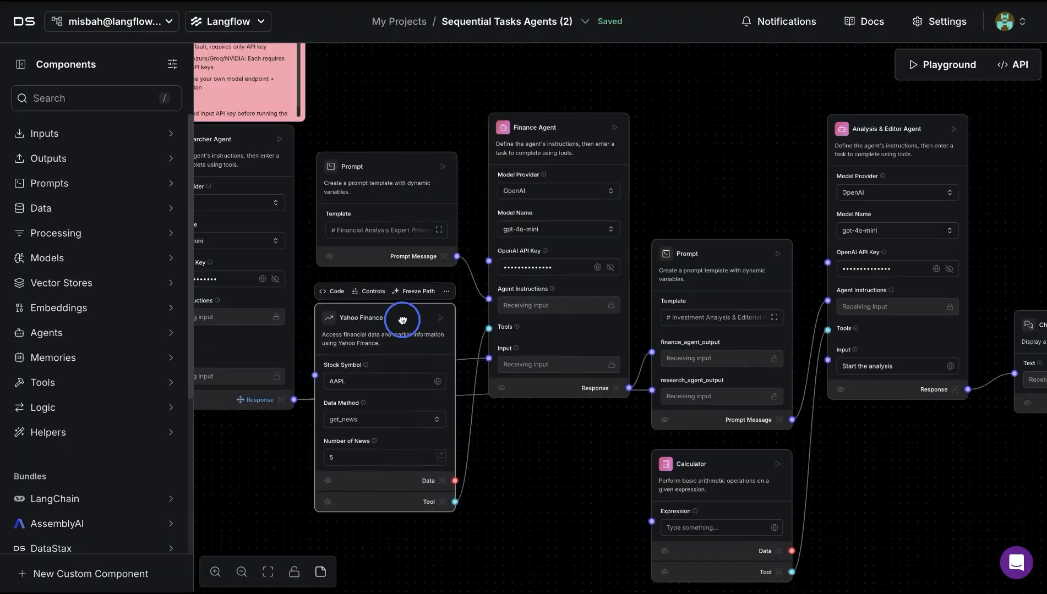
pyautogui.moveTo(529, 474)
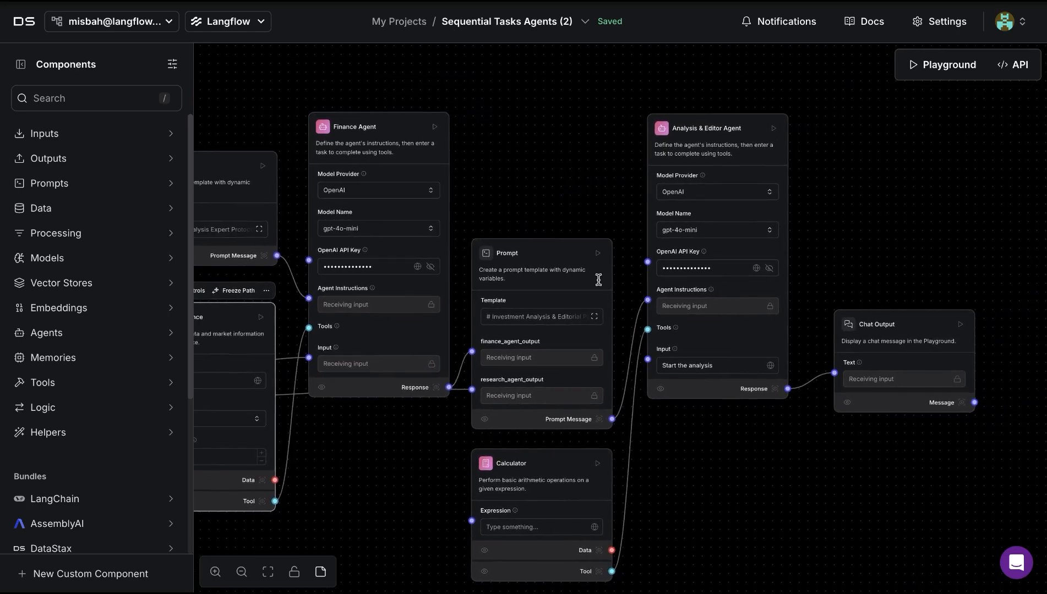
pyautogui.moveTo(567, 506)
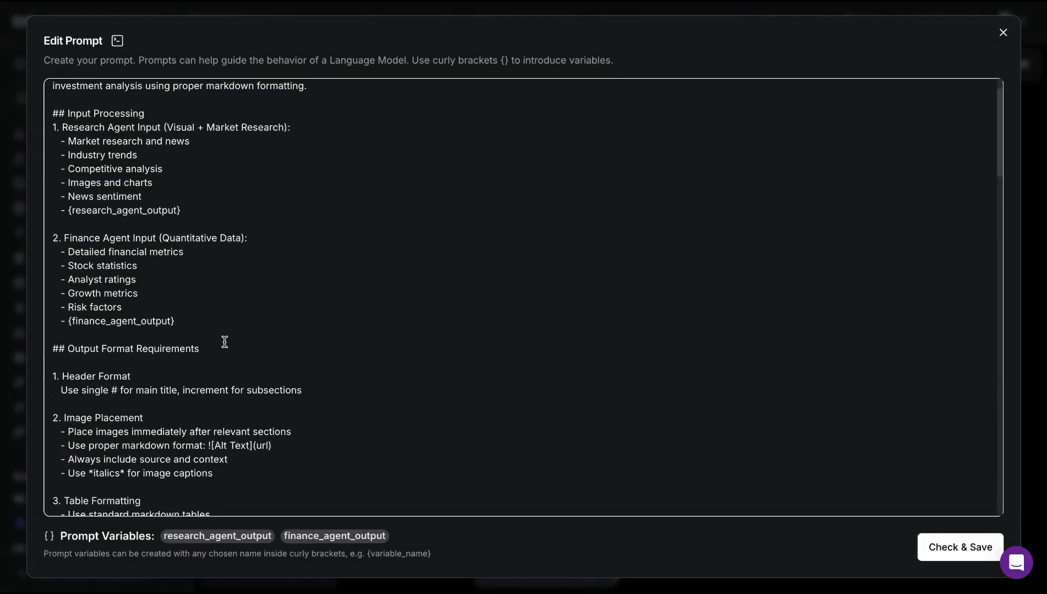
# - Read the investment report prompt's formatting rules, structure and Price Targets, then close it
pyautogui.scroll(-3)
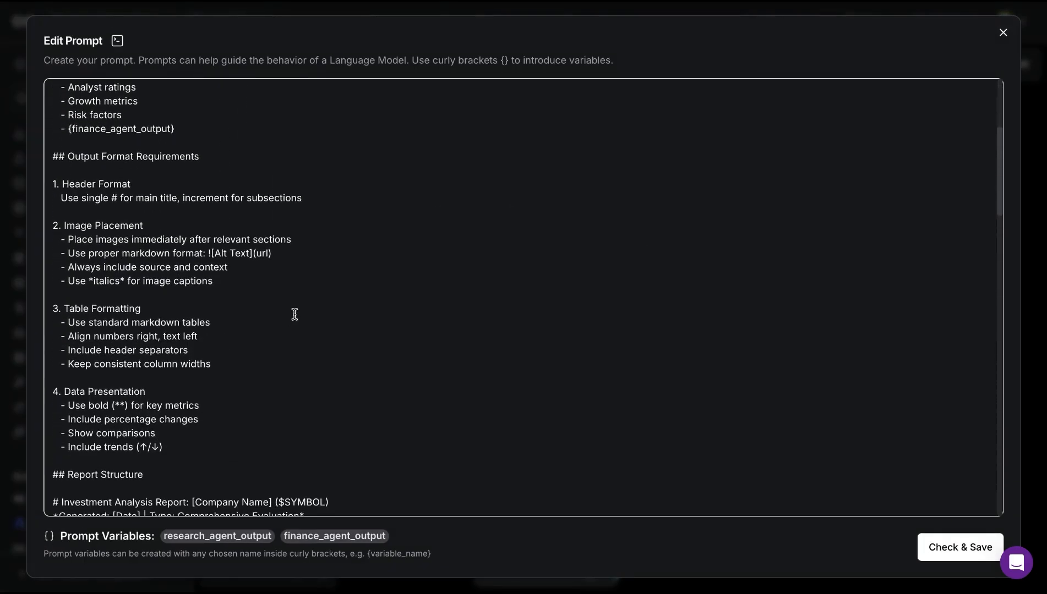
pyautogui.scroll(-3)
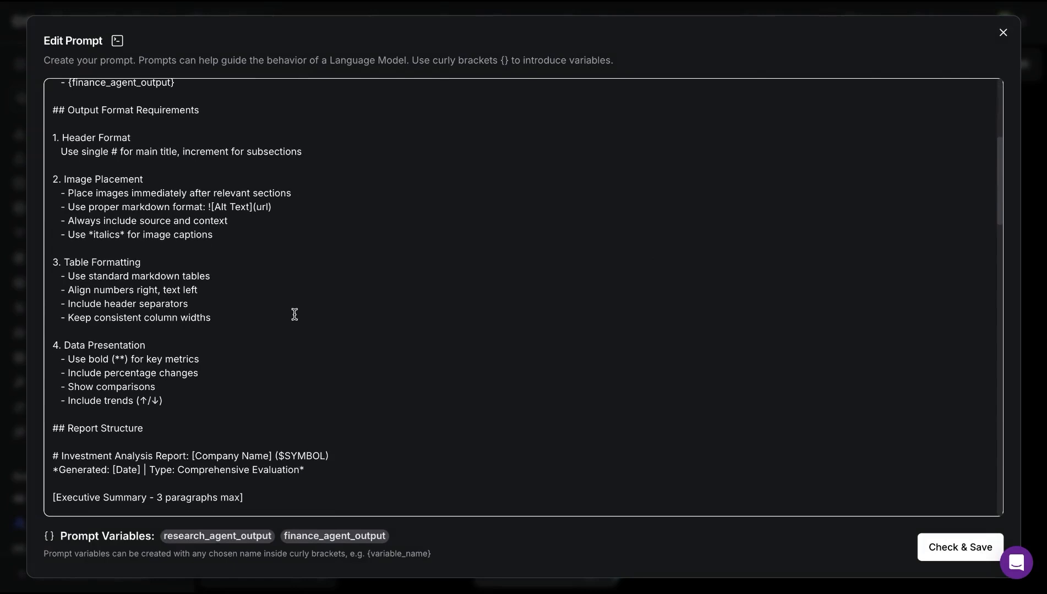
pyautogui.scroll(-3)
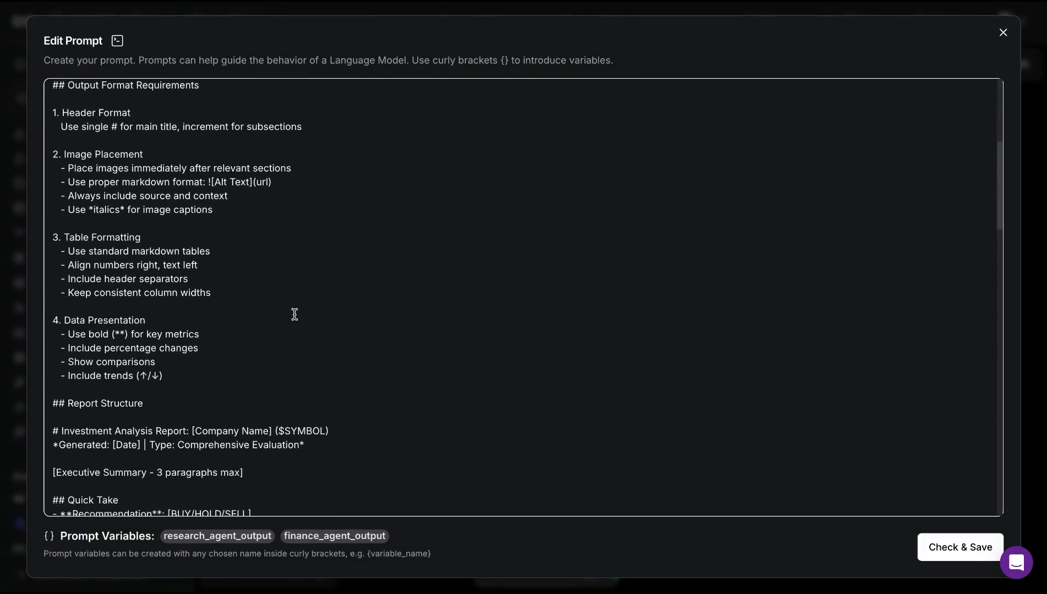
pyautogui.scroll(-3)
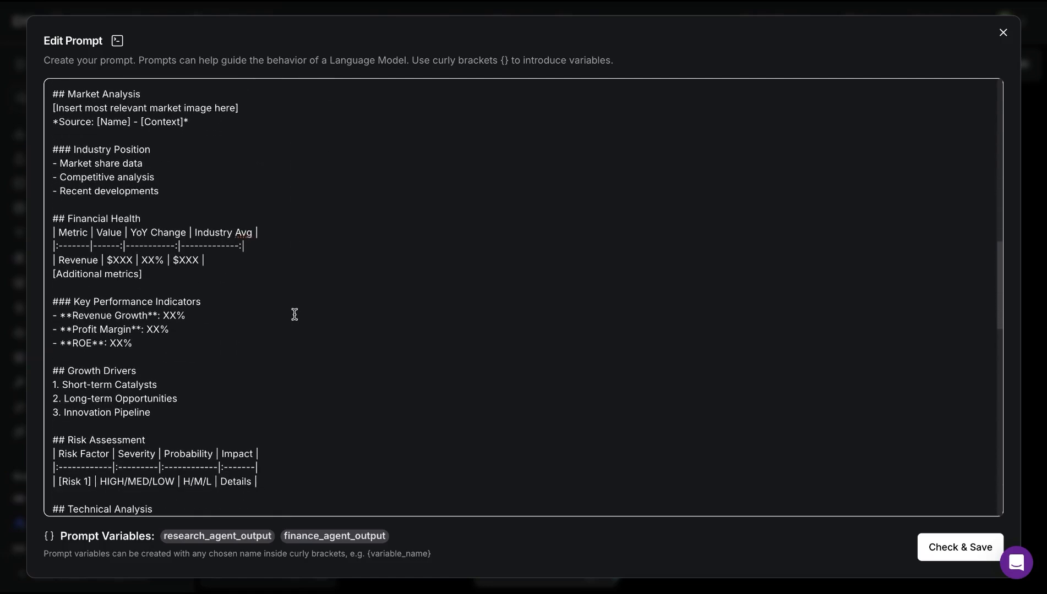
pyautogui.scroll(-3)
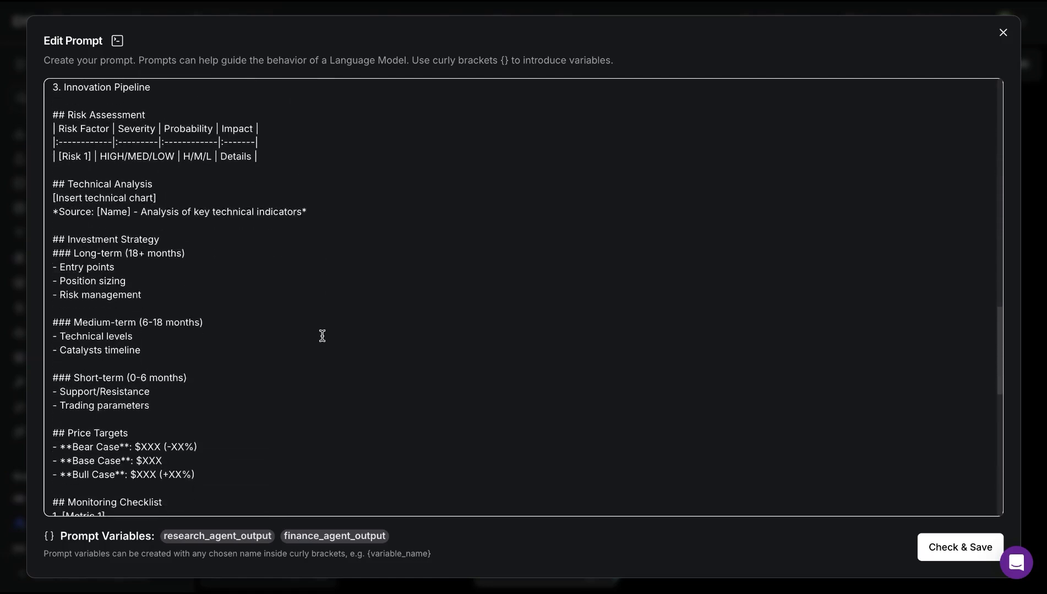
pyautogui.click(1001, 32)
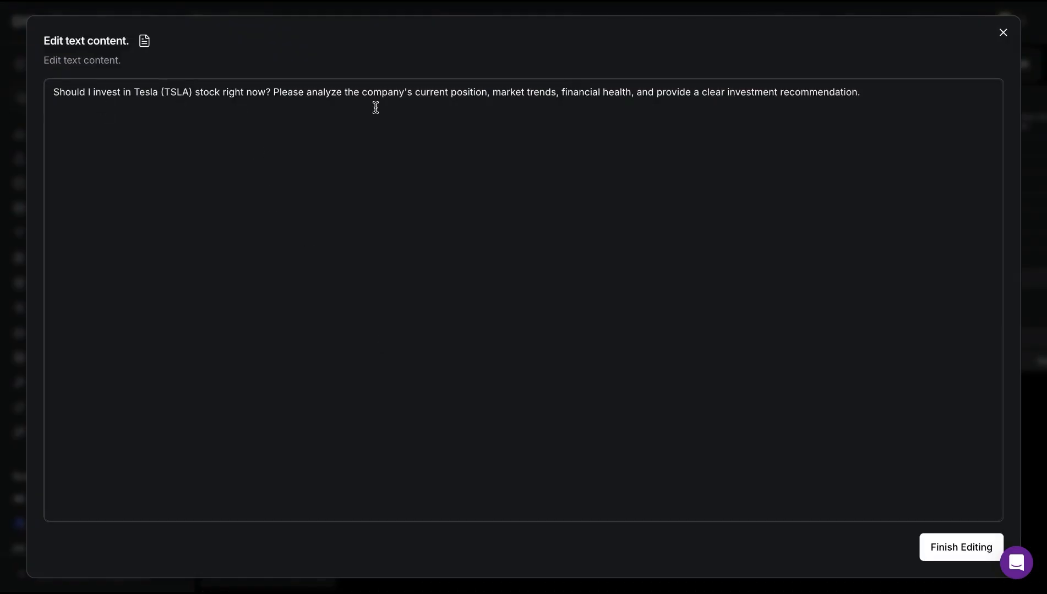
pyautogui.moveTo(460, 114)
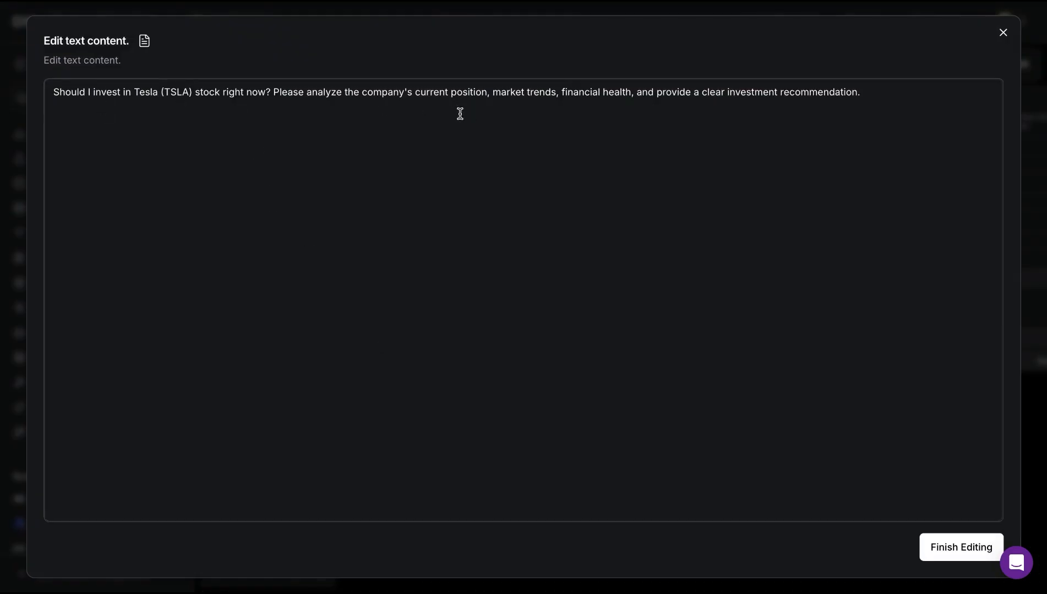
pyautogui.moveTo(359, 112)
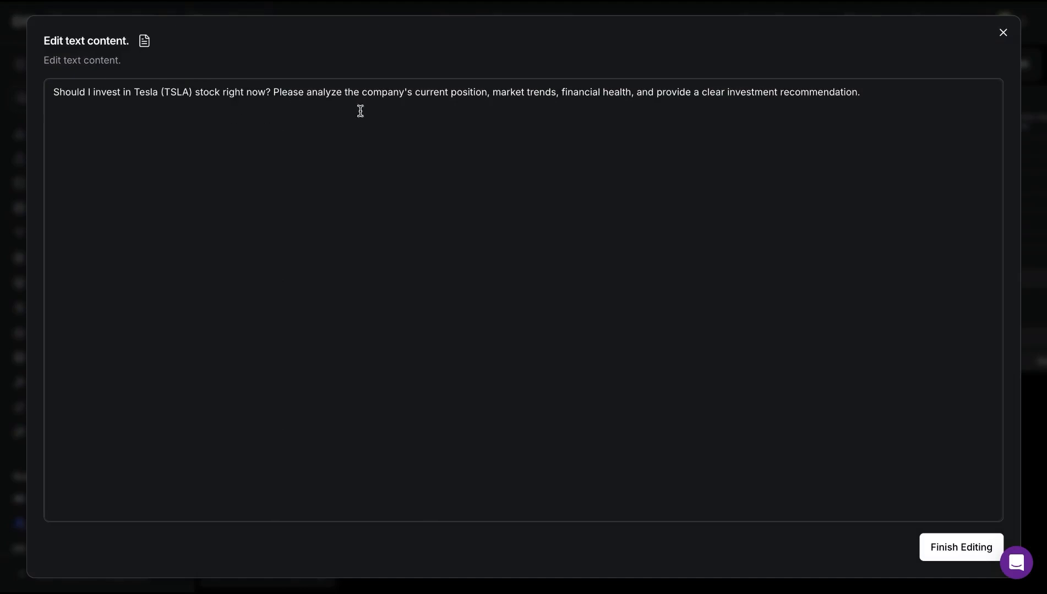
pyautogui.moveTo(500, 120)
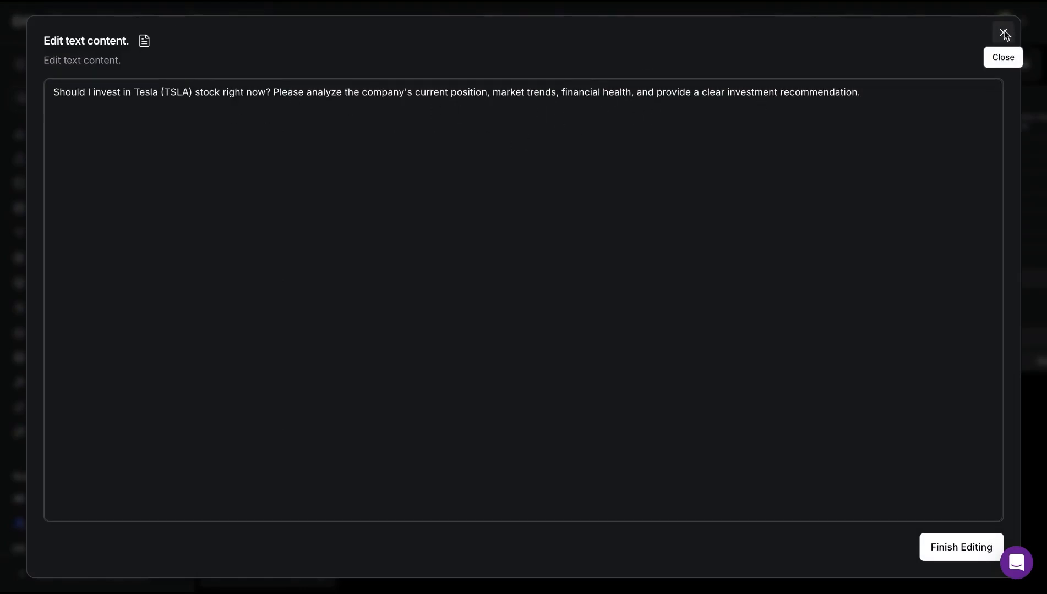
# - Close the Tesla (TSLA) investment question editor
pyautogui.click(1004, 34)
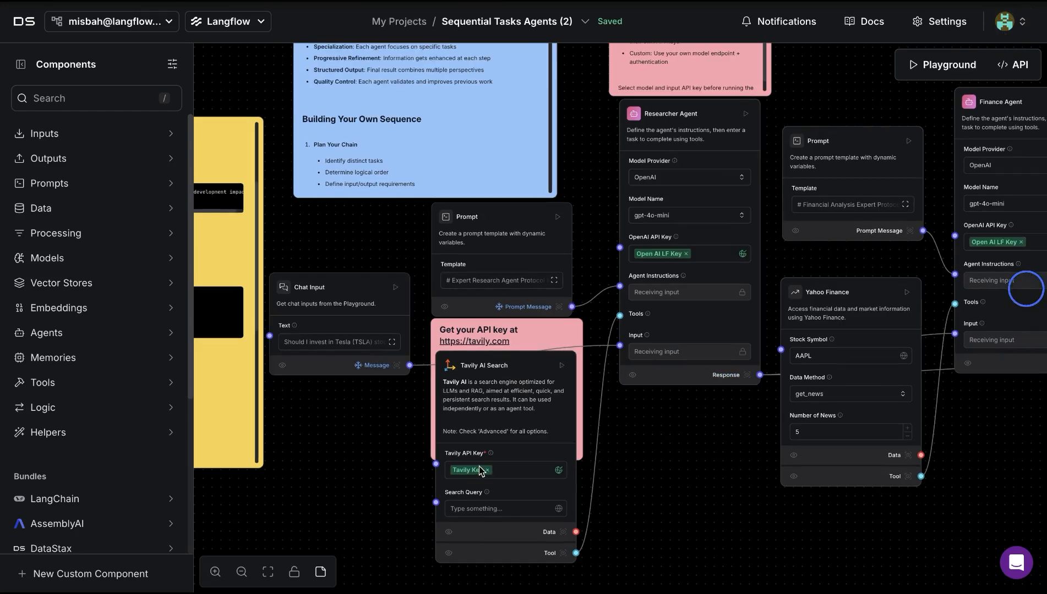
pyautogui.moveTo(796, 251)
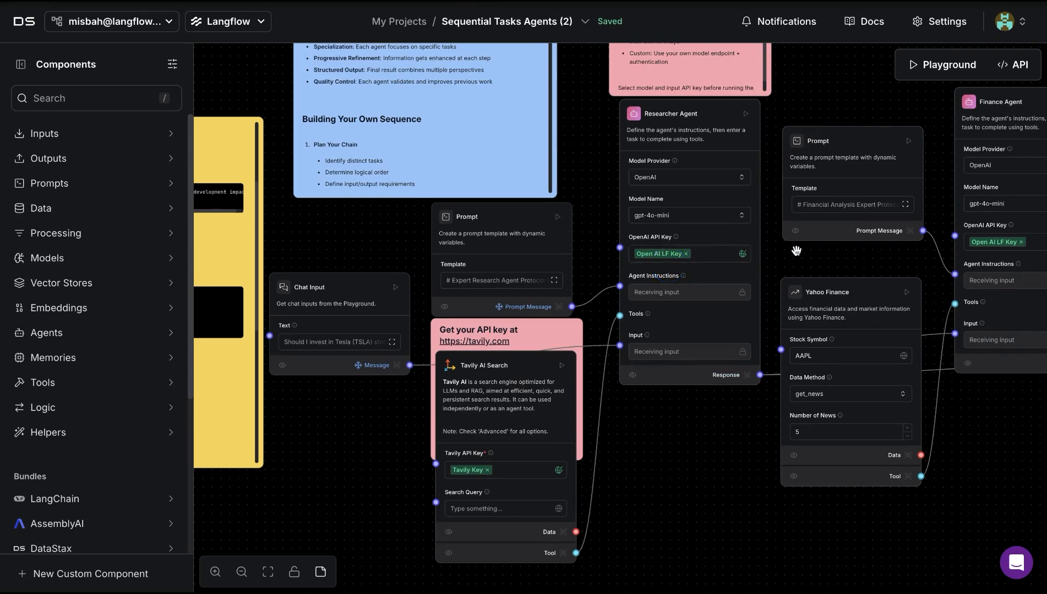
# - Pan to the Chat Output component and run the flow from it
pyautogui.moveTo(798, 251); pyautogui.dragTo(699, 172)
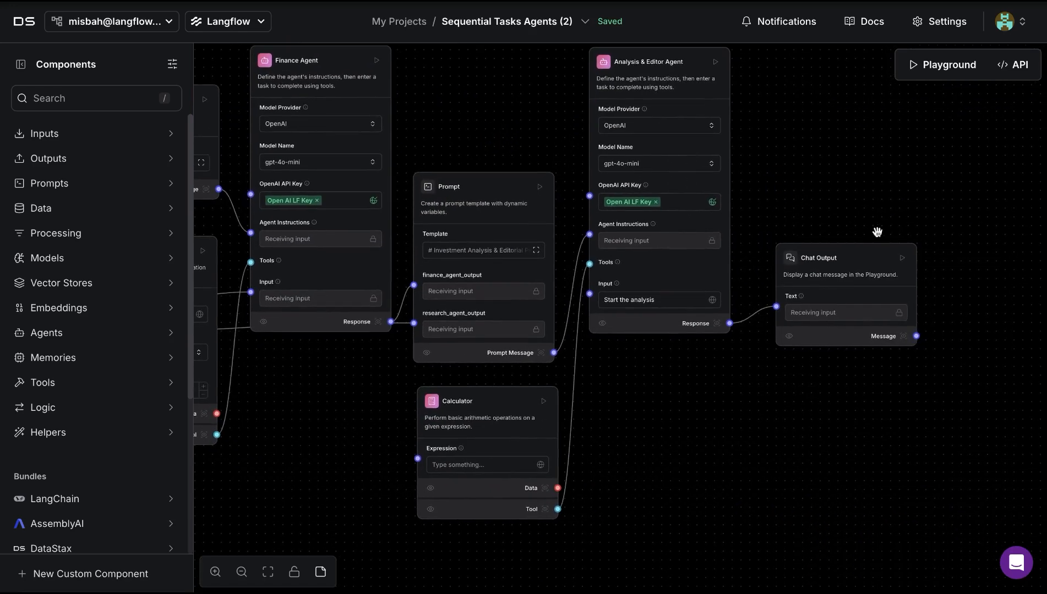
pyautogui.moveTo(902, 260)
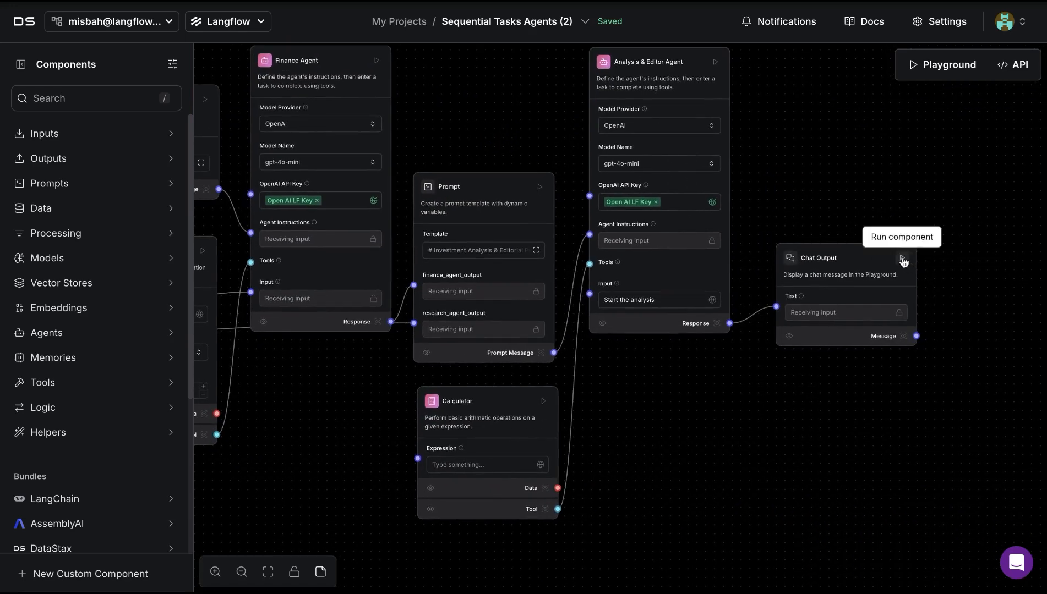
pyautogui.click(902, 260)
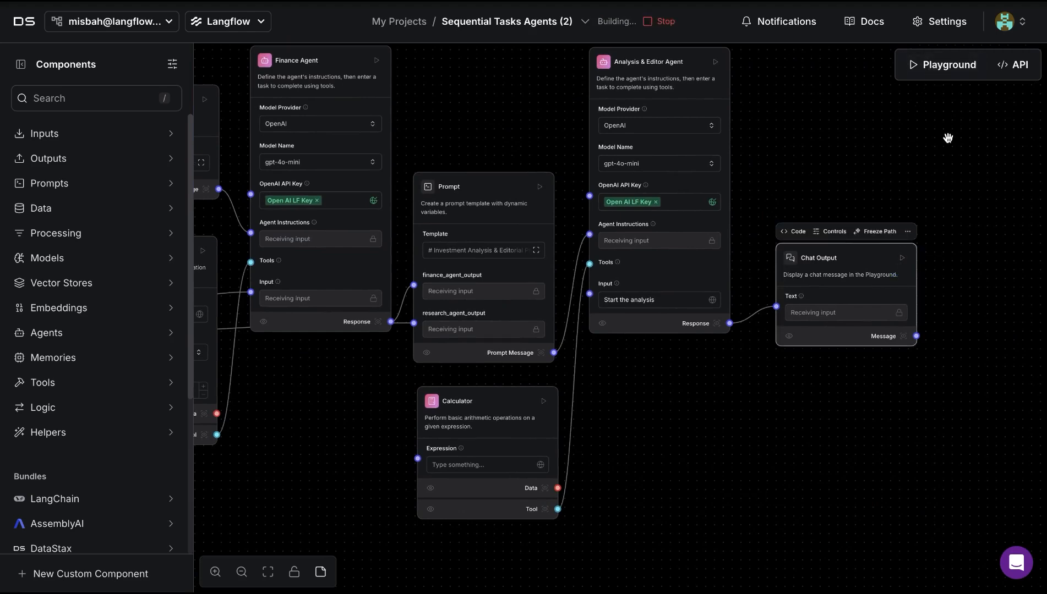
# - Scroll the Tesla report through Risk Assessment, Investment Strategy and Price Targets
pyautogui.click(947, 65)
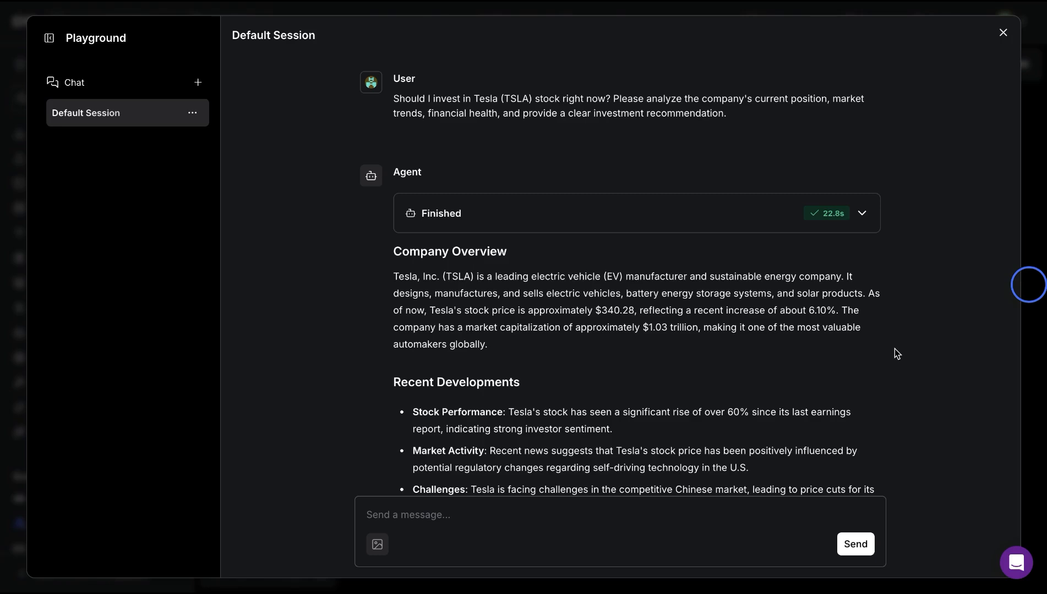
pyautogui.scroll(-3)
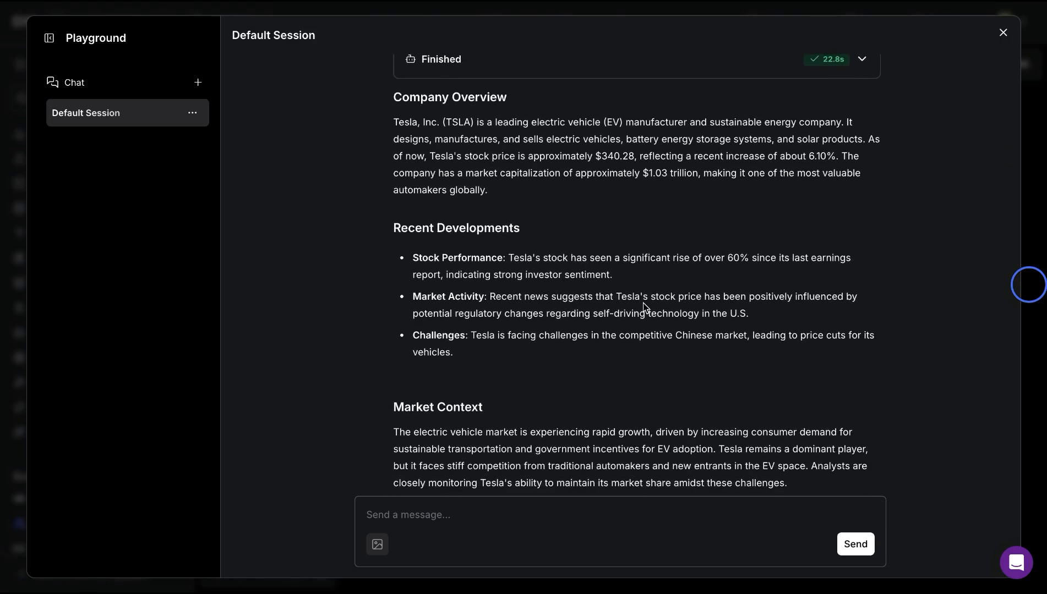
pyautogui.scroll(-3)
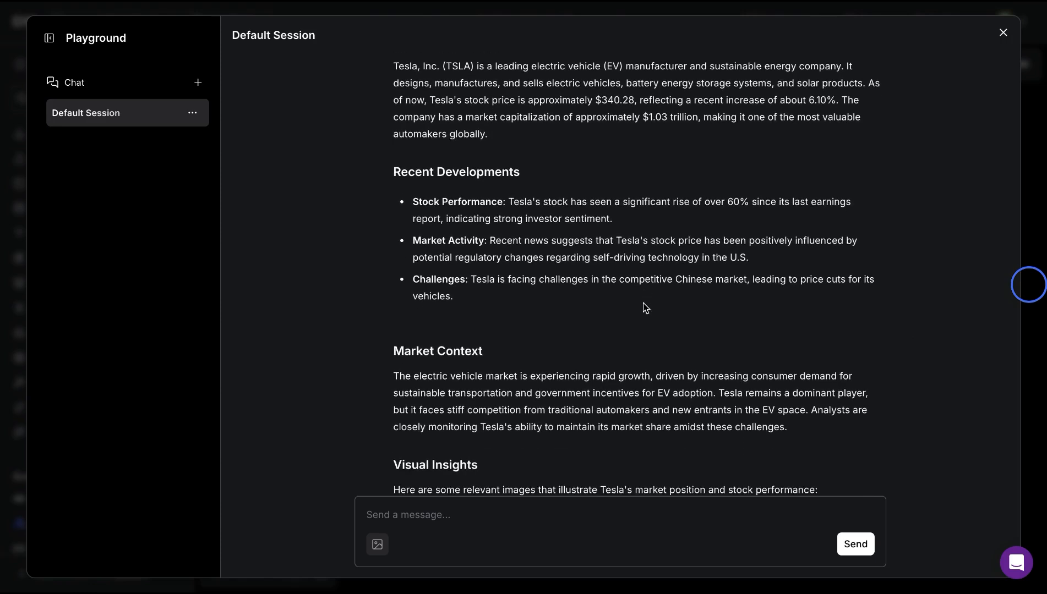
pyautogui.scroll(-3)
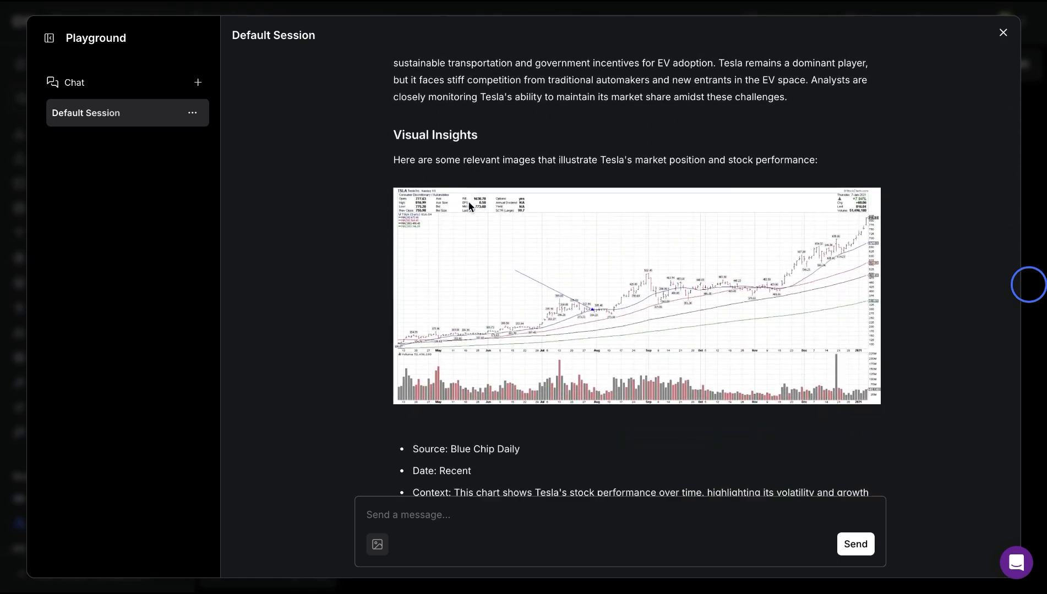
pyautogui.scroll(-3)
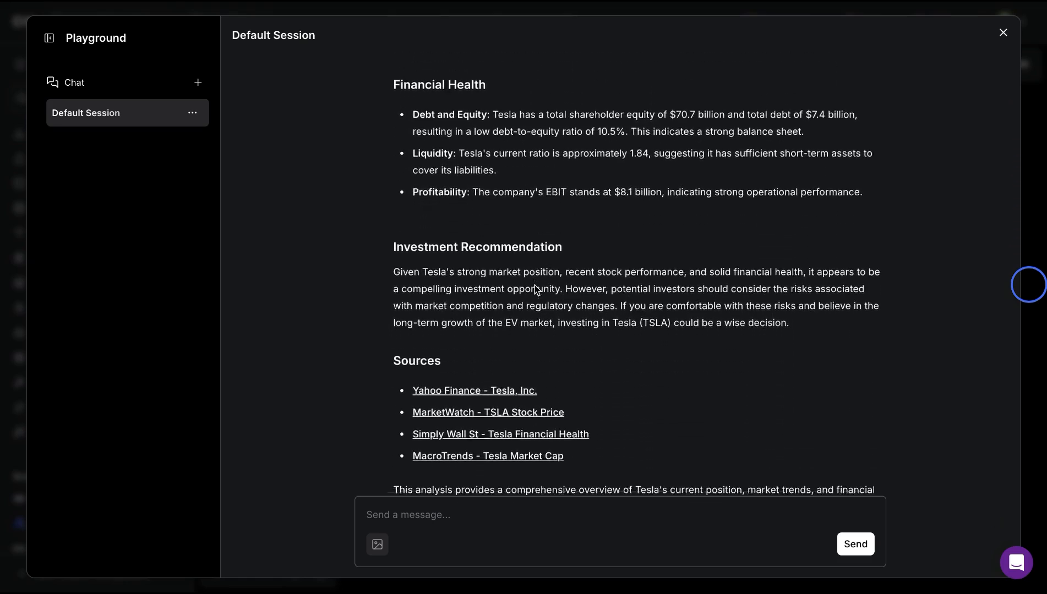
pyautogui.scroll(-3)
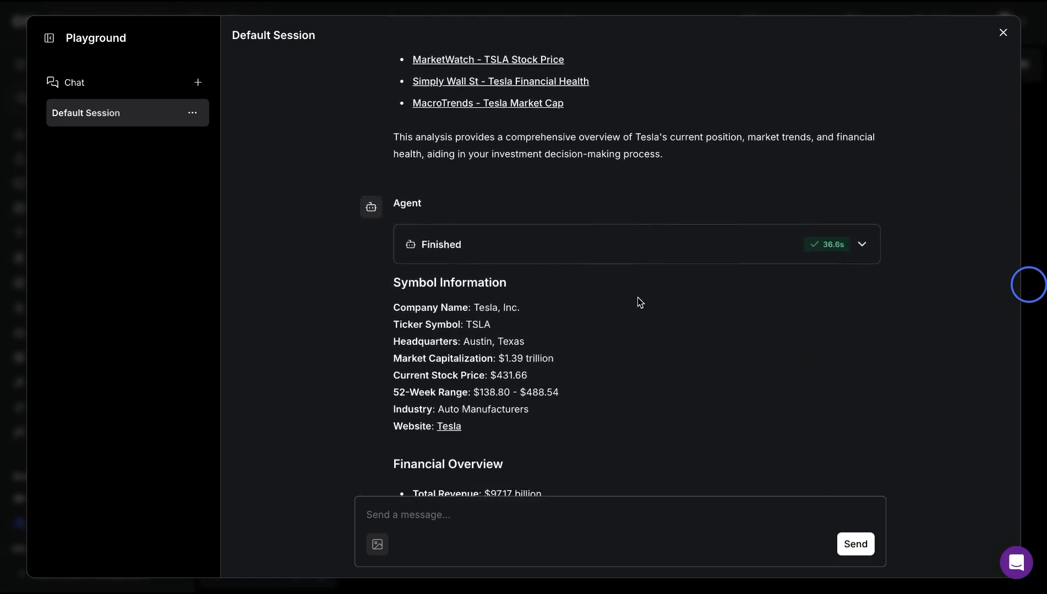
pyautogui.scroll(-3)
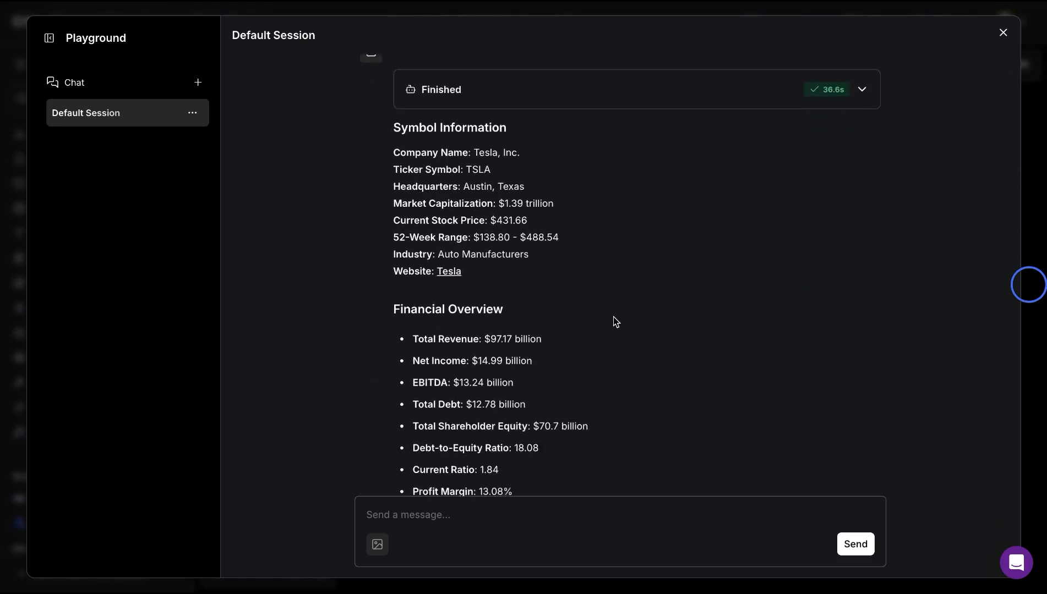
pyautogui.scroll(-3)
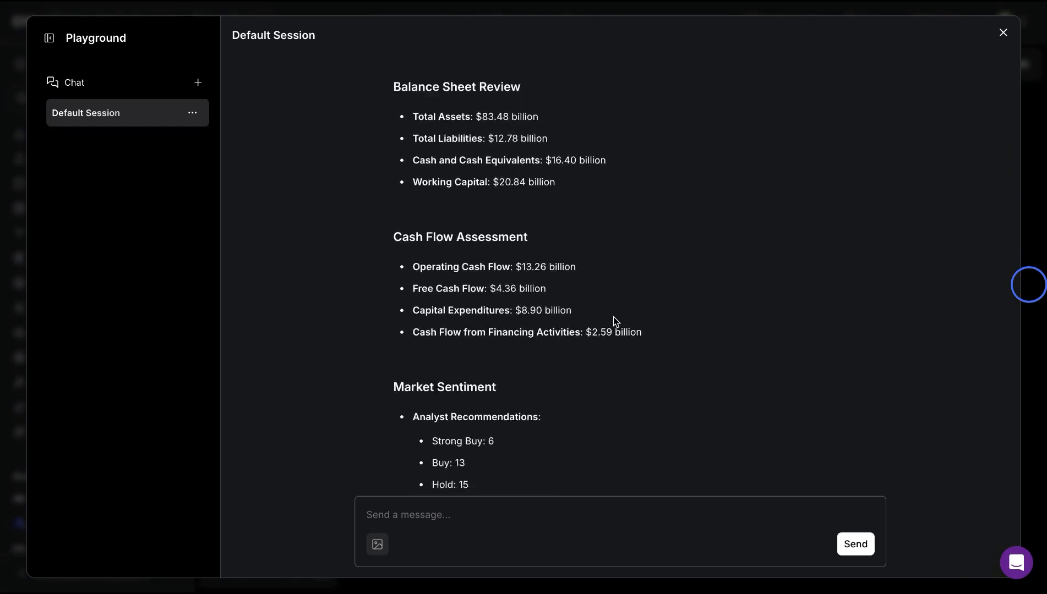
pyautogui.scroll(-3)
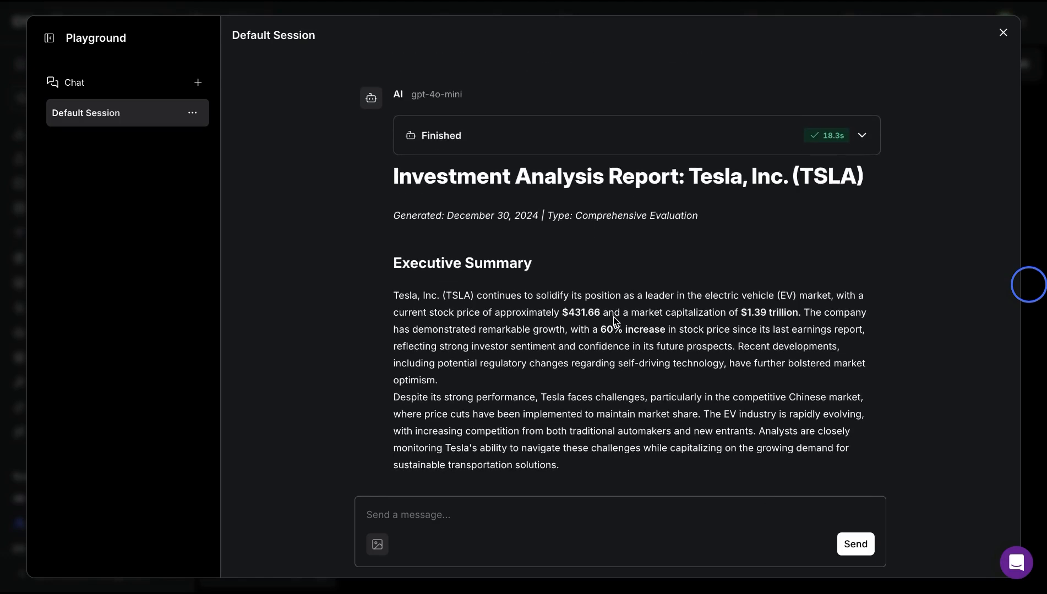
pyautogui.scroll(-3)
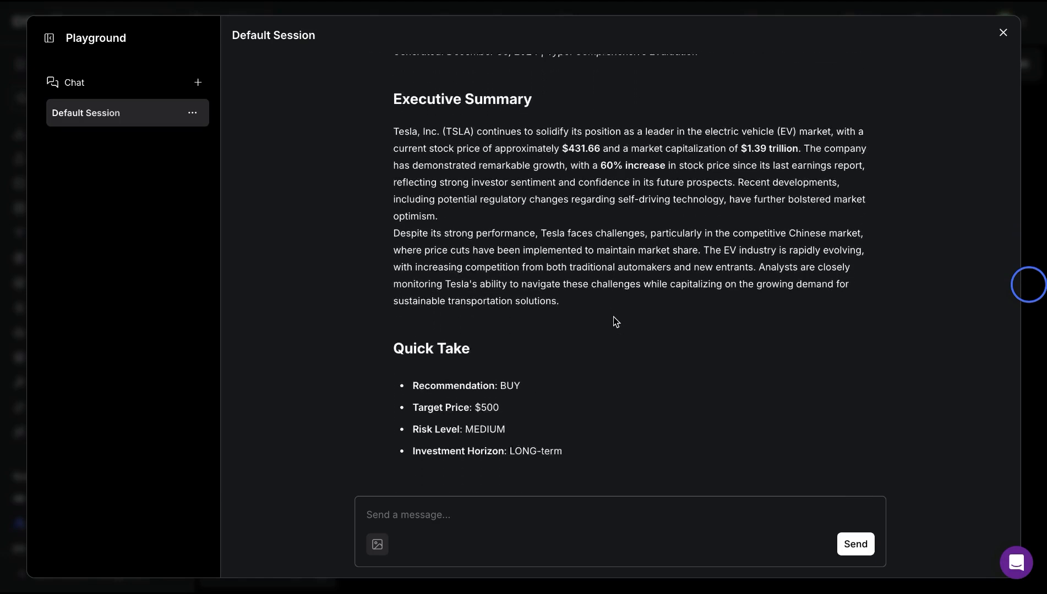
pyautogui.scroll(-3)
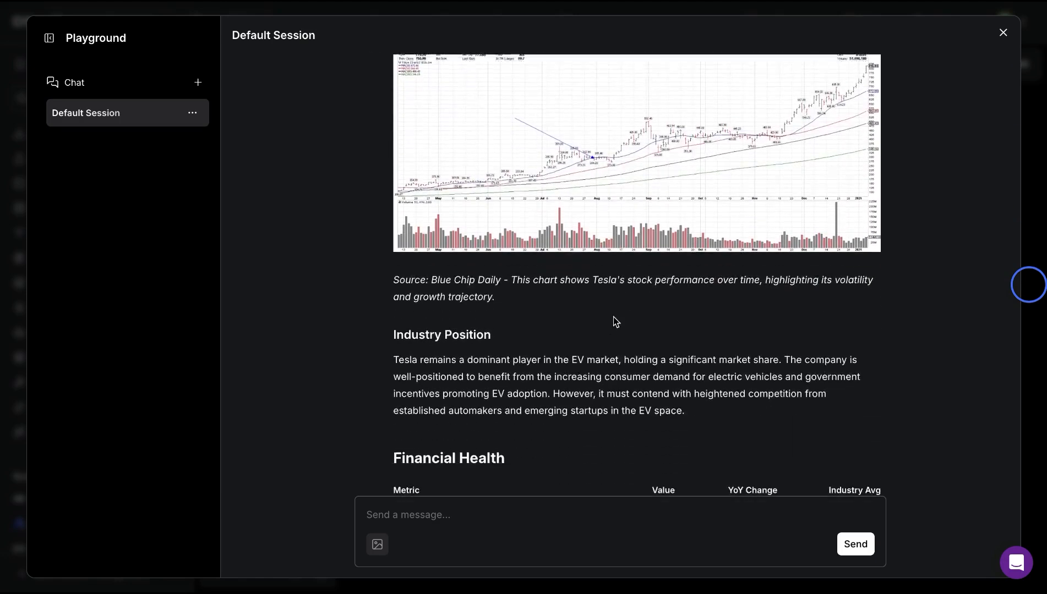
pyautogui.scroll(-3)
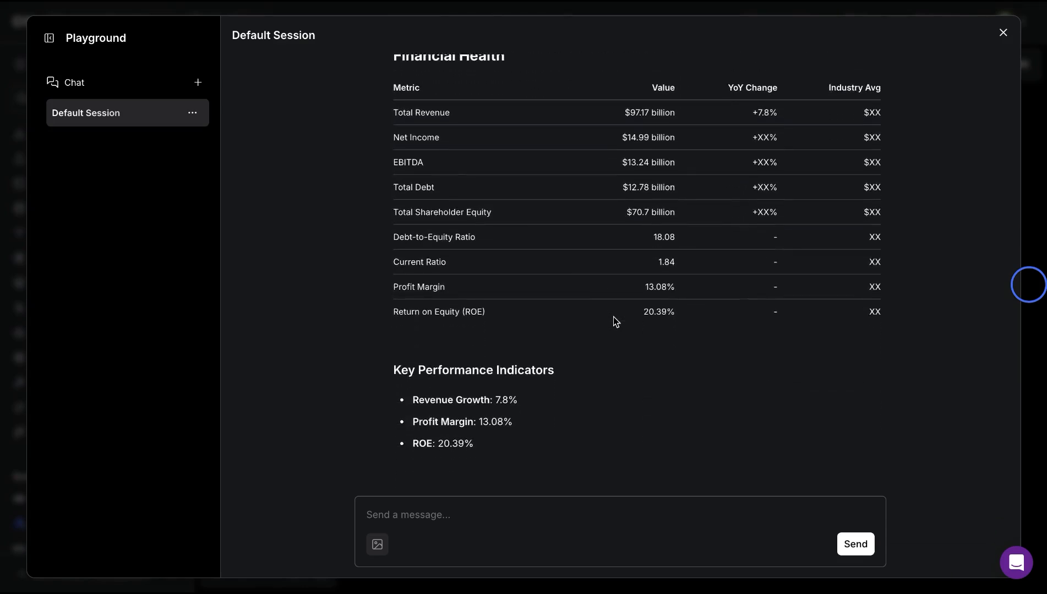
pyautogui.scroll(-3)
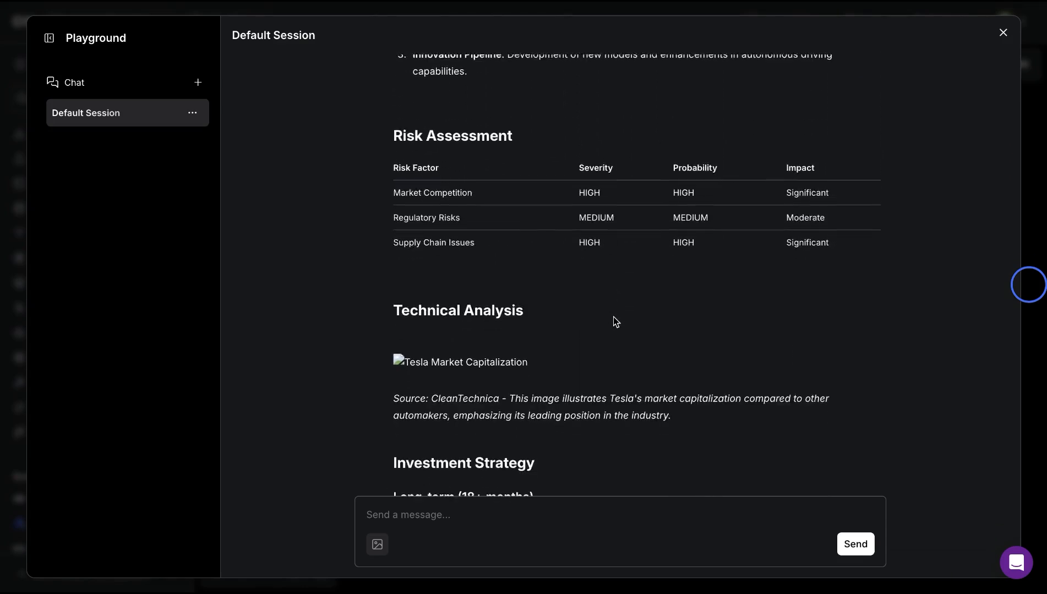
pyautogui.scroll(-3)
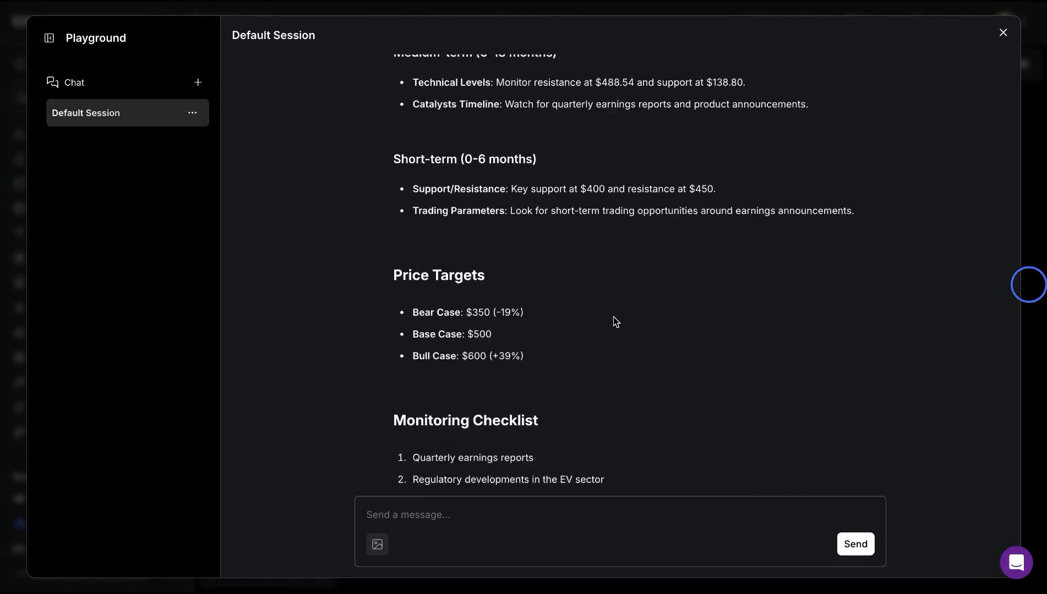
# - Close the Playground, browse the Agents templates, and dismiss the gallery without creating a flow
pyautogui.click(1002, 32)
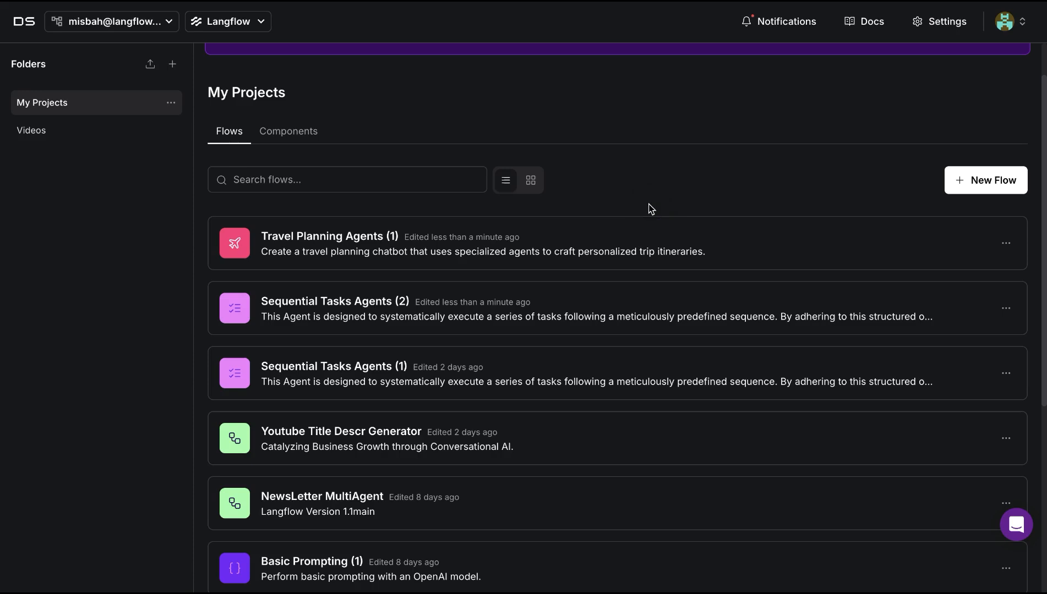
pyautogui.moveTo(335, 251)
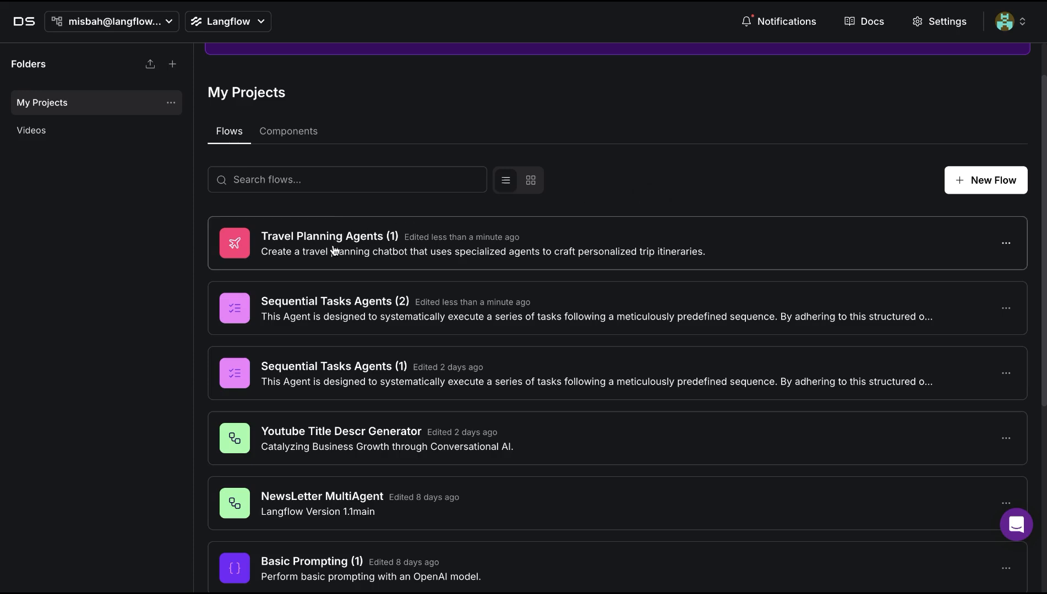
pyautogui.click(986, 179)
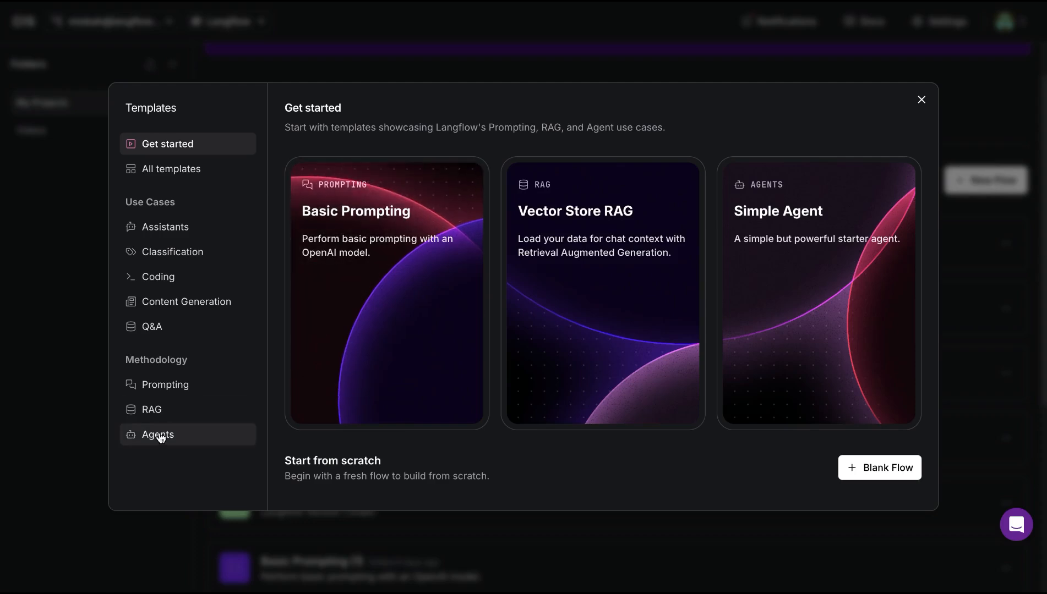
pyautogui.click(157, 435)
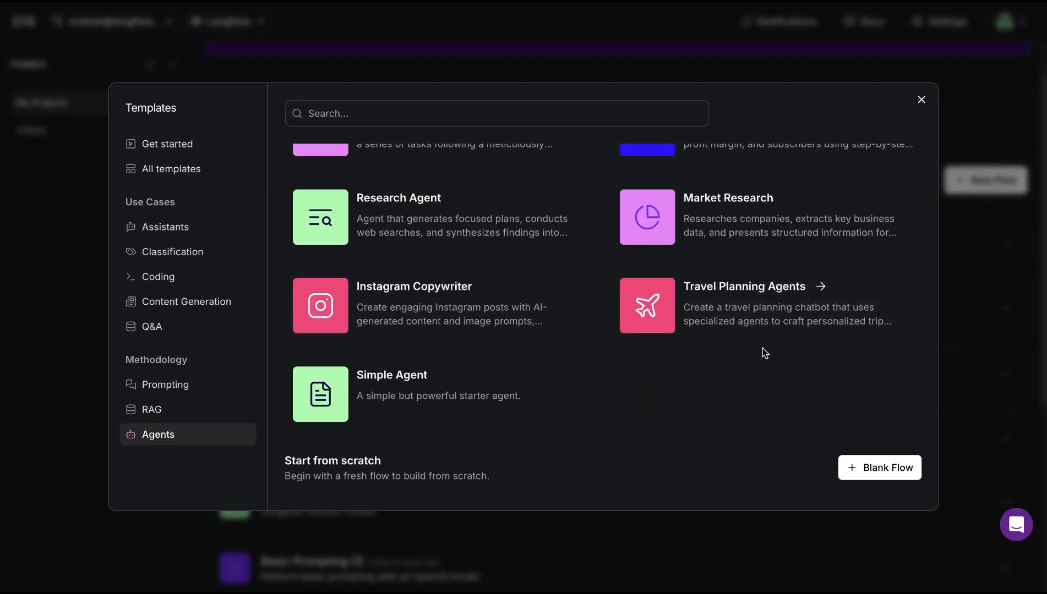
pyautogui.click(921, 100)
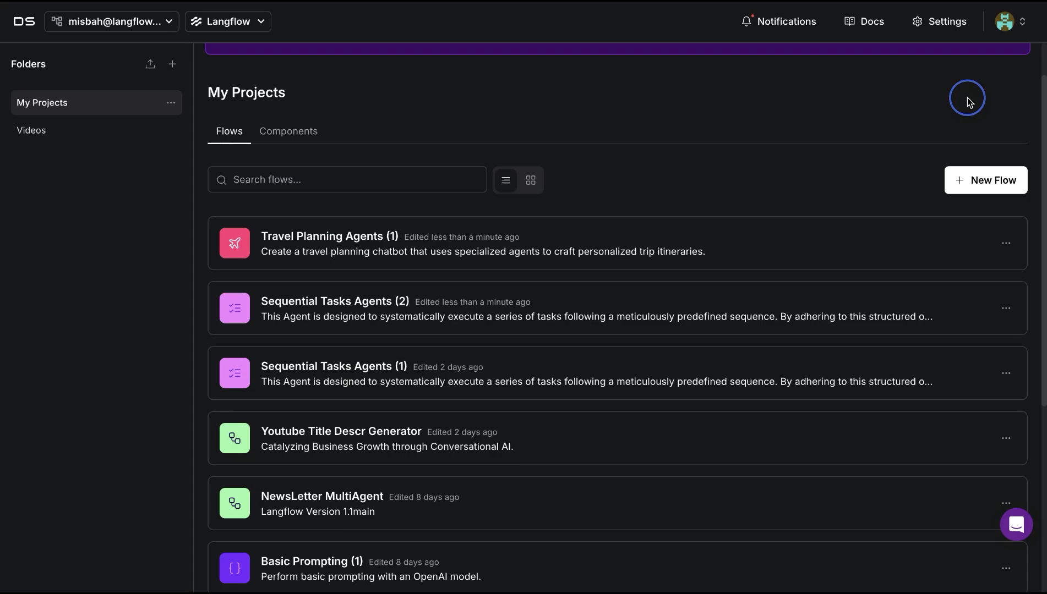
# - Open the Travel Planning Agents (1) flow and pan to view its Local Expert and Travel Concierge agents
pyautogui.click(329, 235)
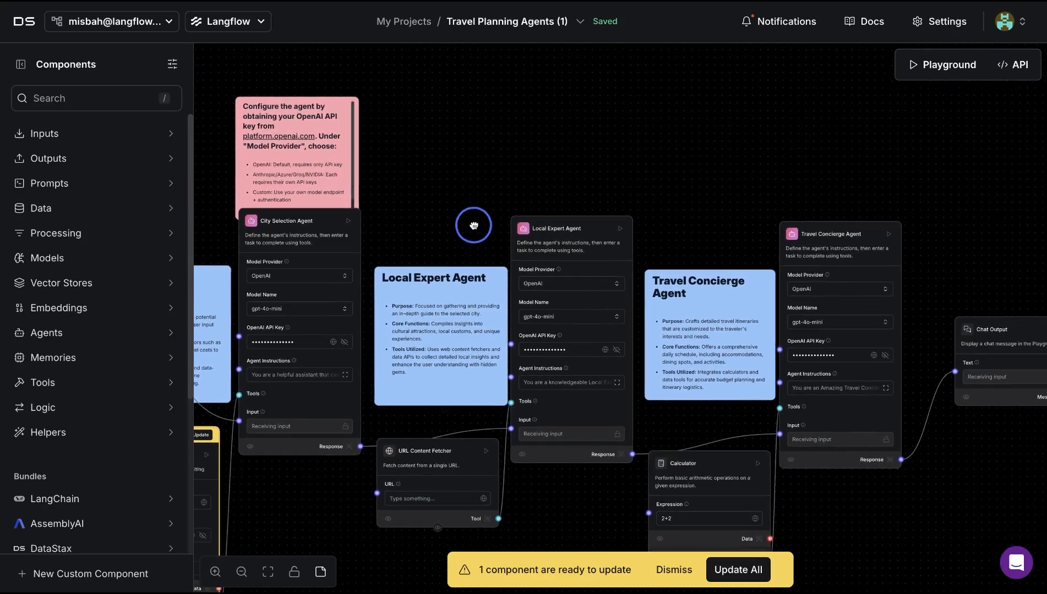
pyautogui.moveTo(473, 226); pyautogui.dragTo(644, 150)
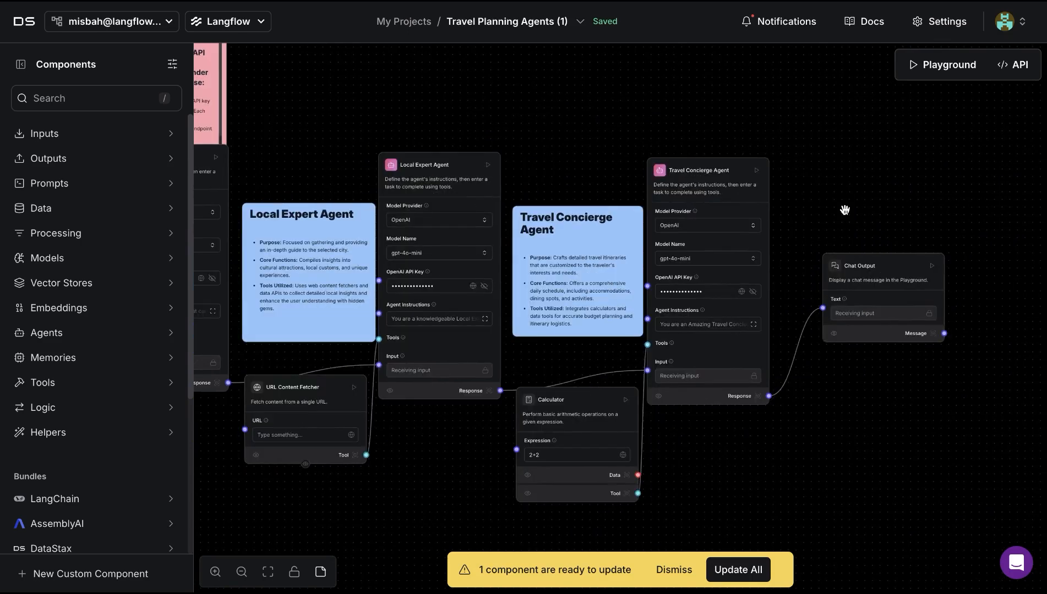
pyautogui.moveTo(894, 203)
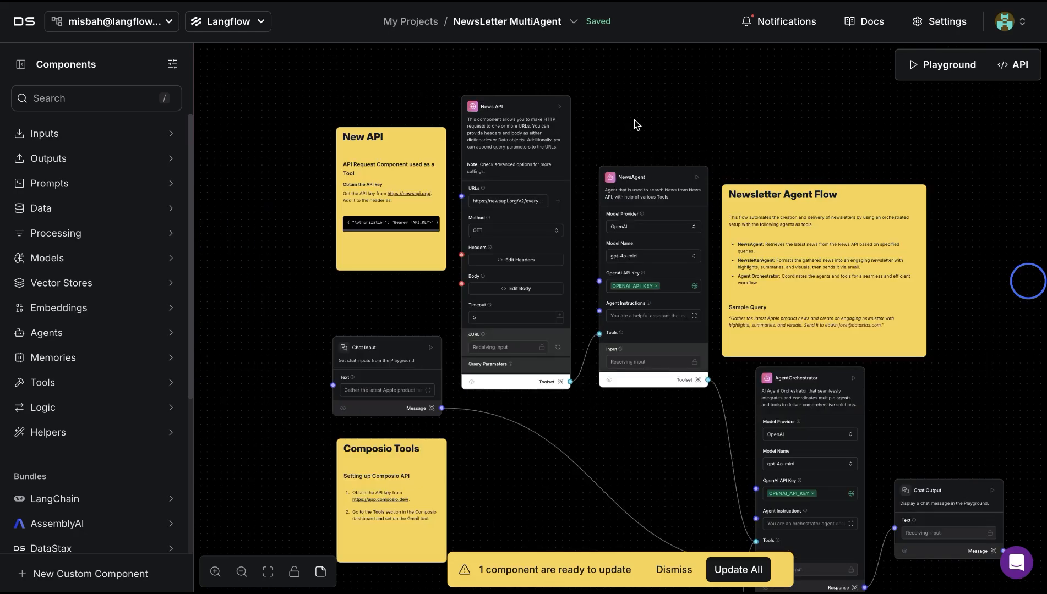
pyautogui.moveTo(706, 111)
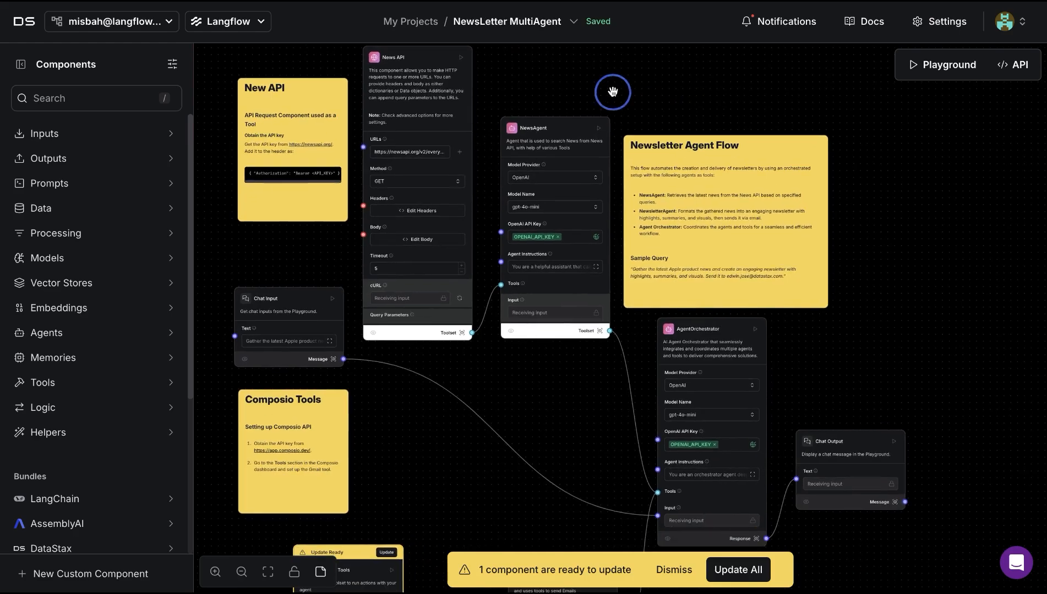
# - Pan the NewsLetter MultiAgent canvas to reach the NewsAgent's instructions field
pyautogui.moveTo(612, 92); pyautogui.dragTo(773, 251)
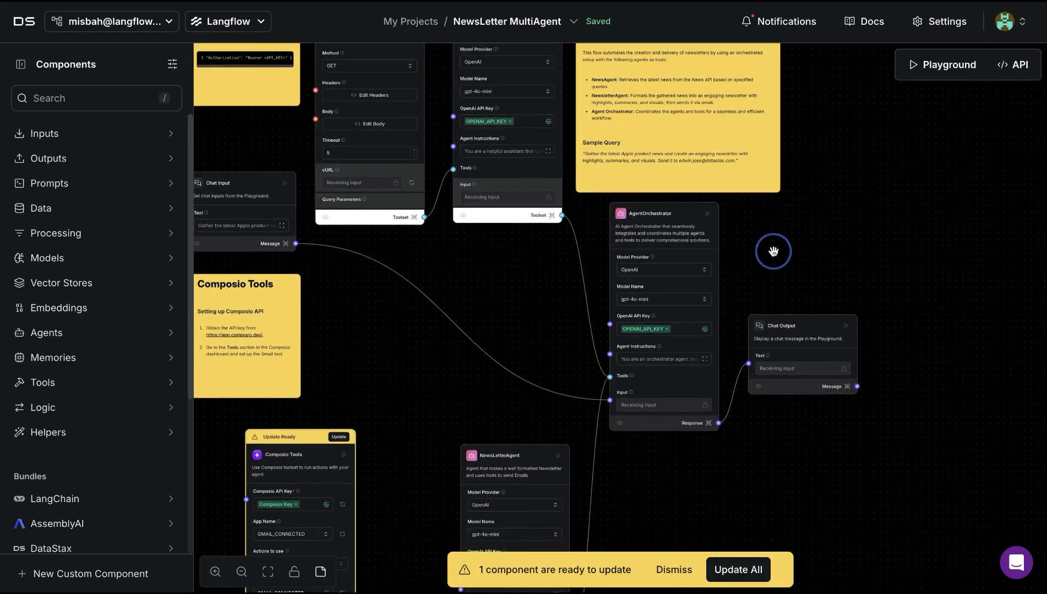
pyautogui.moveTo(537, 302)
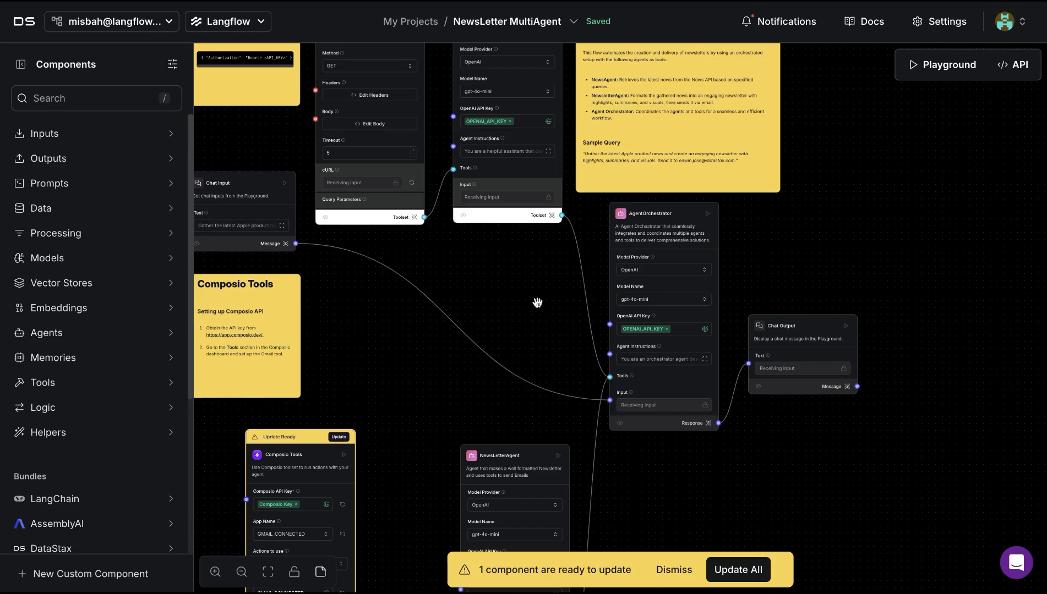
pyautogui.moveTo(537, 301); pyautogui.dragTo(584, 172)
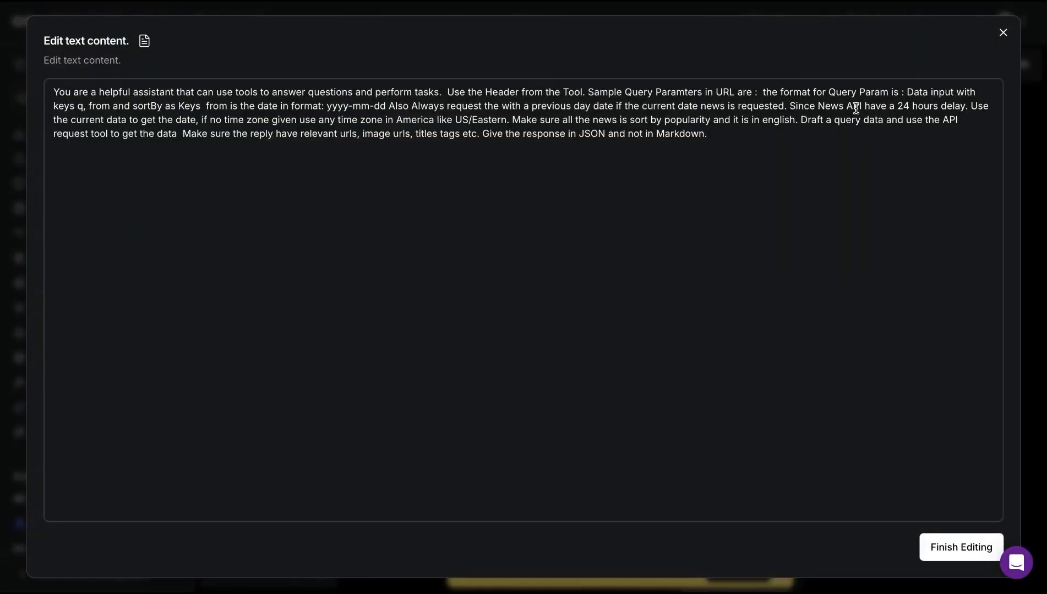
# - Close the NewsAgent instructions, scroll through the NewsLetterAgent's HTML newsletter instructions, and finish editing
pyautogui.click(1002, 32)
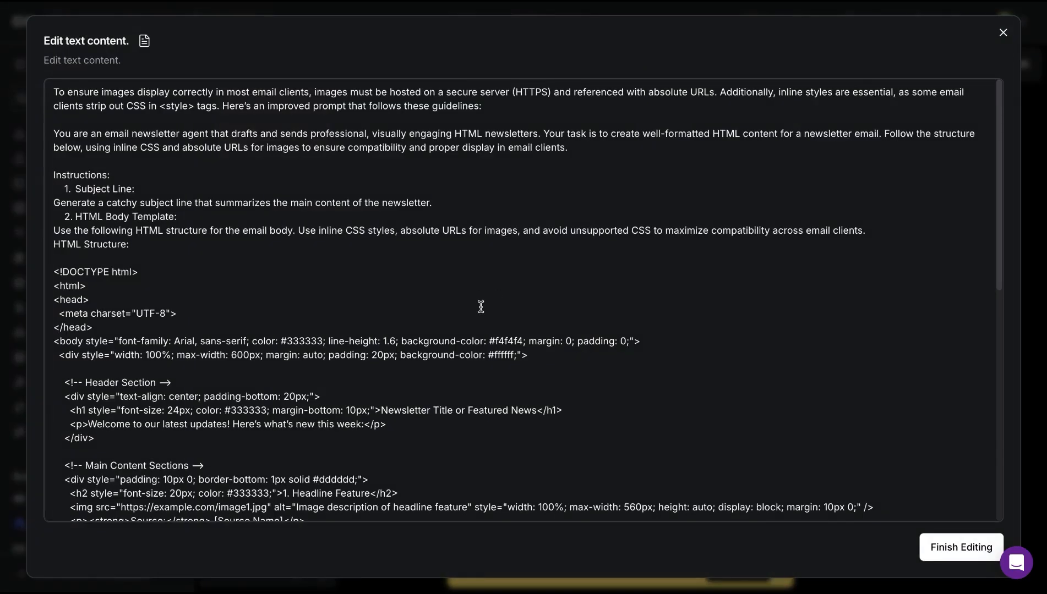
pyautogui.scroll(-3)
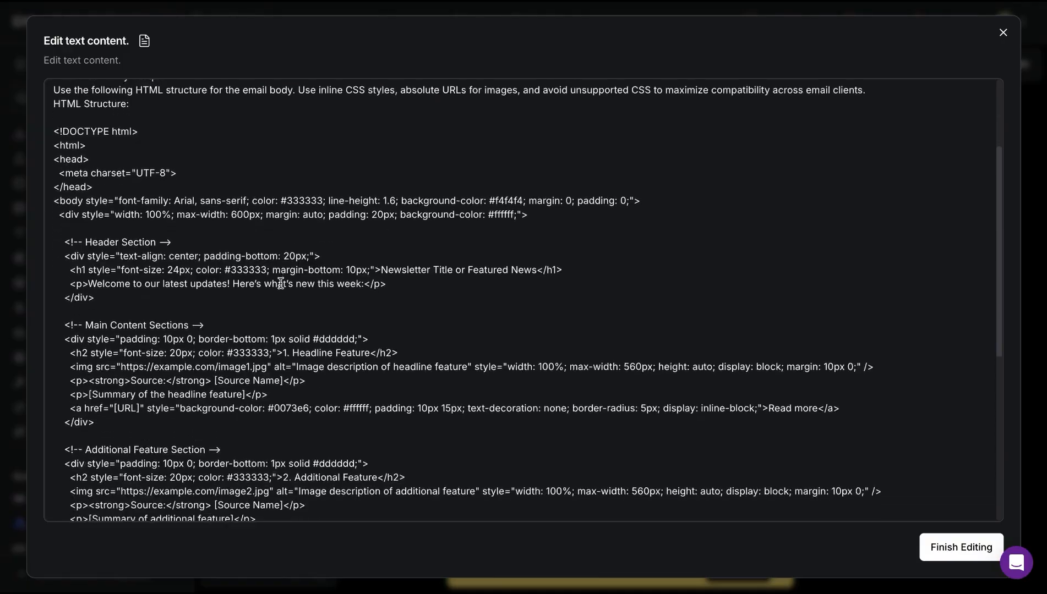
pyautogui.click(1003, 32)
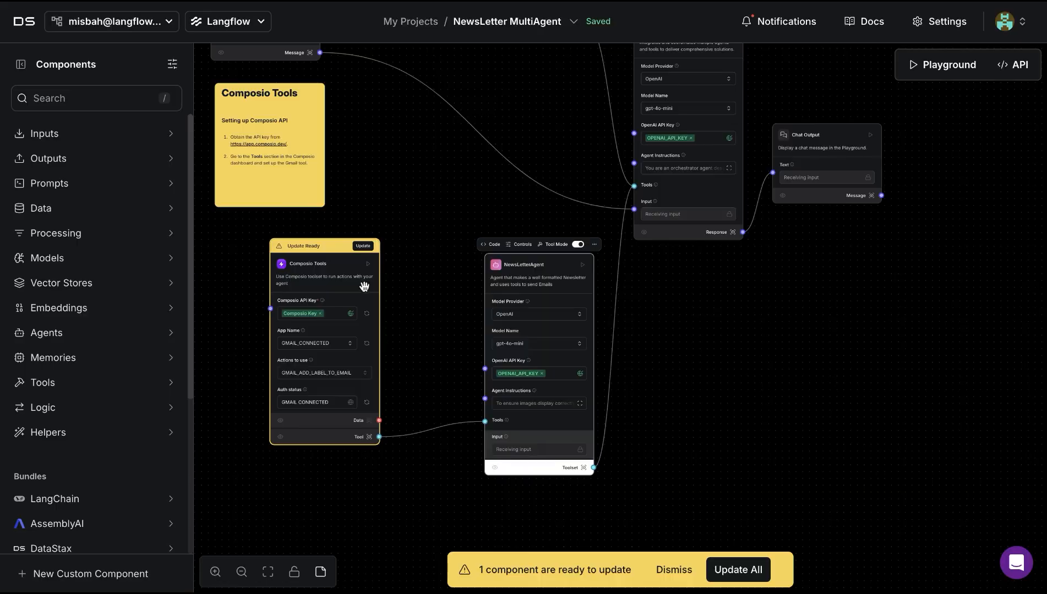
pyautogui.moveTo(368, 359)
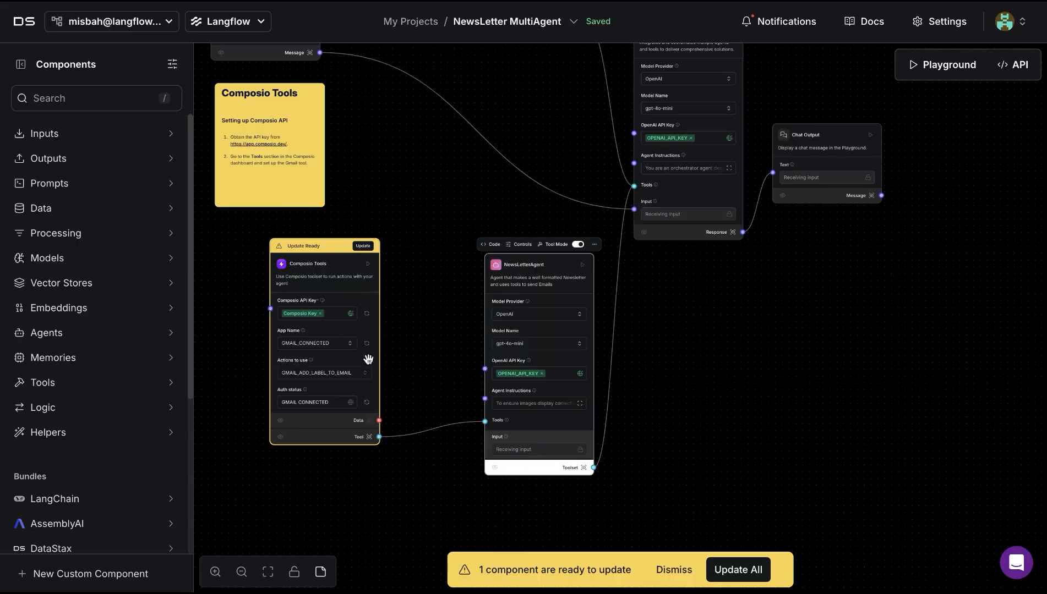
pyautogui.moveTo(431, 222)
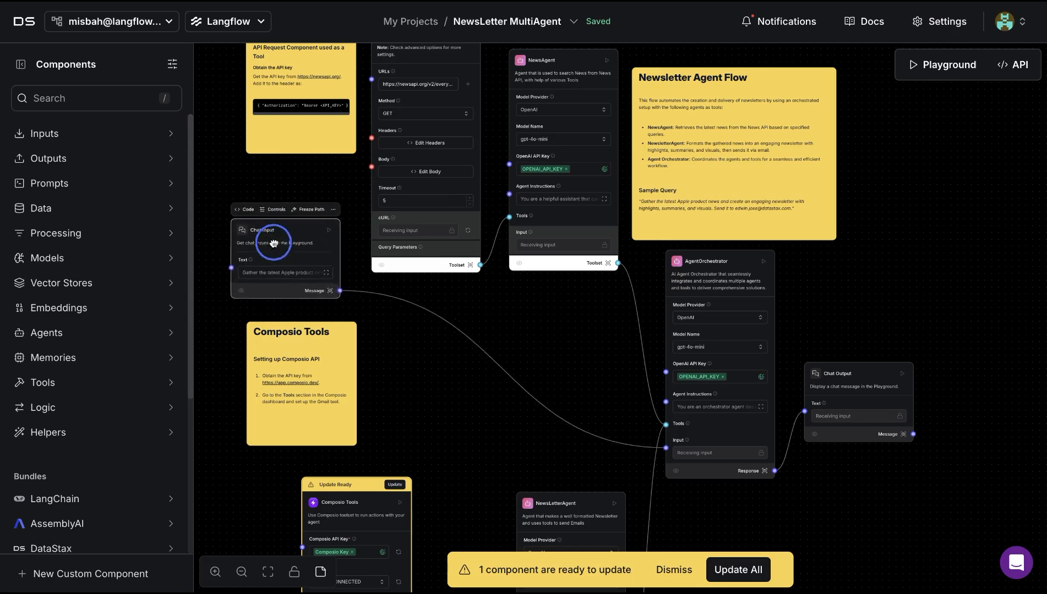
pyautogui.moveTo(288, 240); pyautogui.dragTo(287, 247)
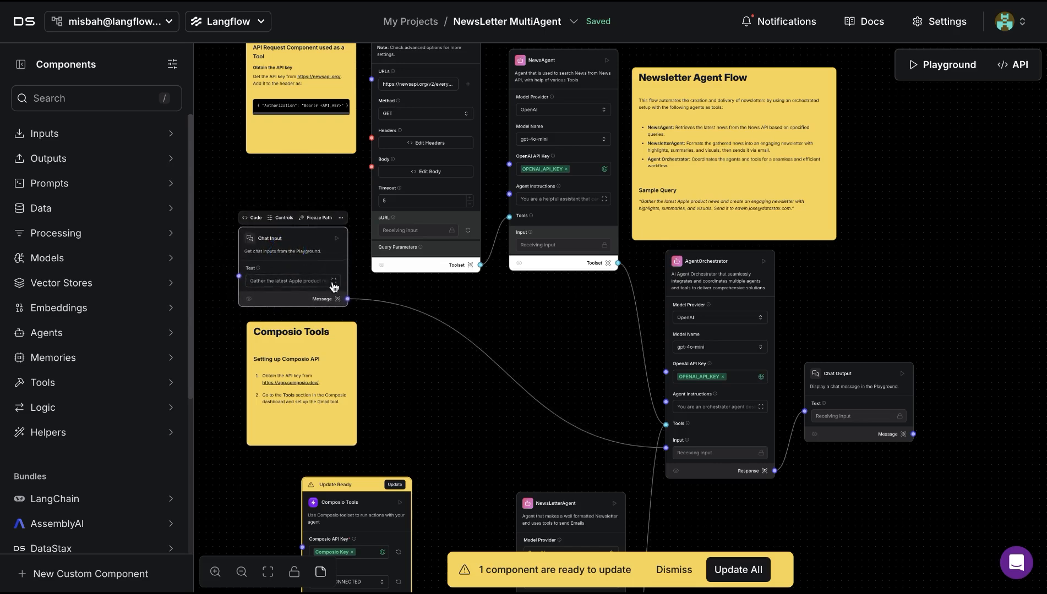
pyautogui.moveTo(334, 287); pyautogui.dragTo(474, 379)
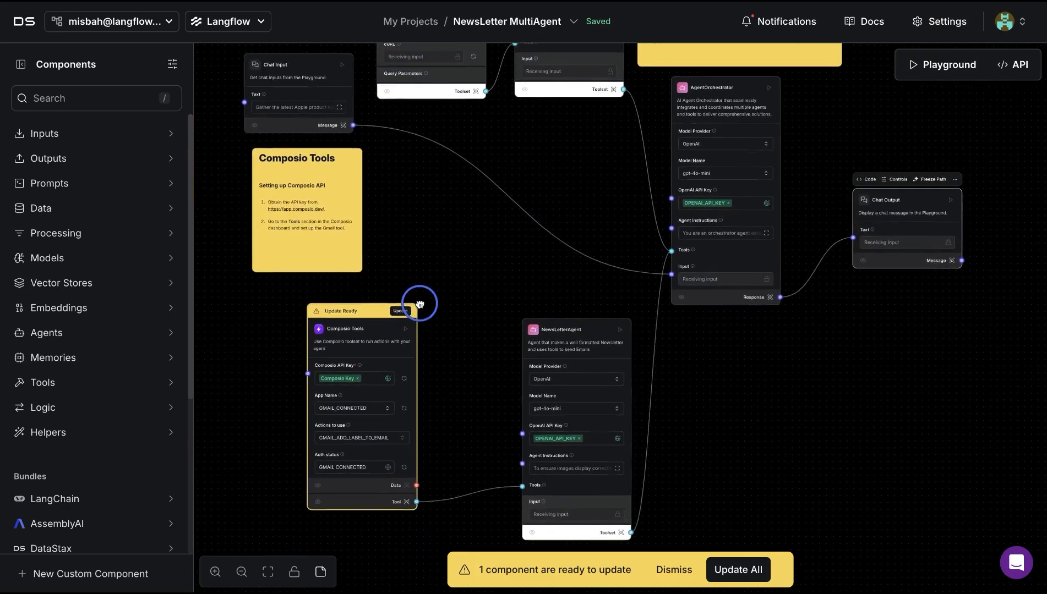
pyautogui.moveTo(420, 304); pyautogui.dragTo(549, 400)
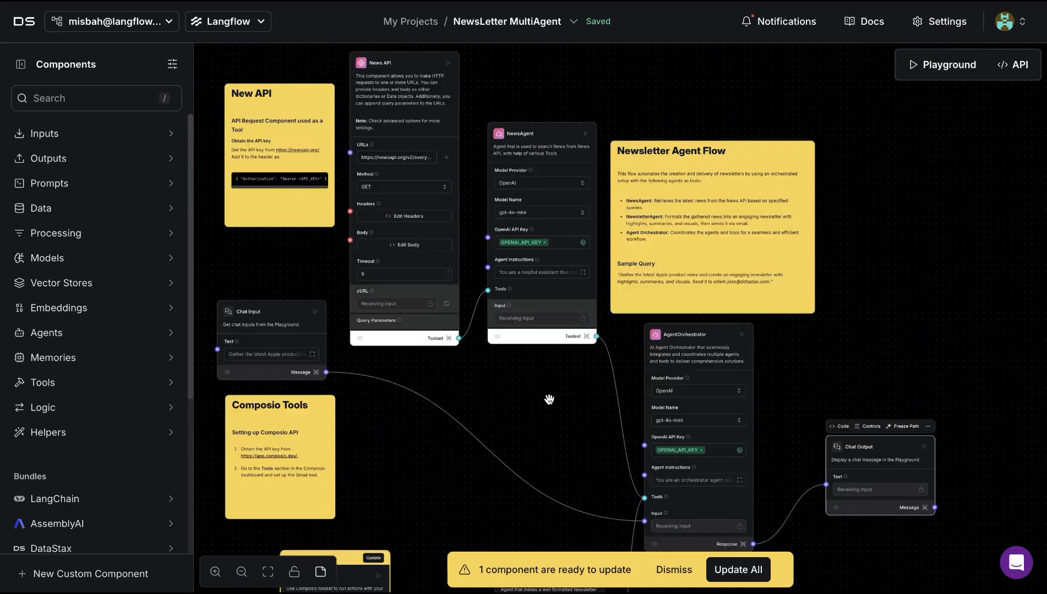
pyautogui.moveTo(549, 400); pyautogui.dragTo(546, 223)
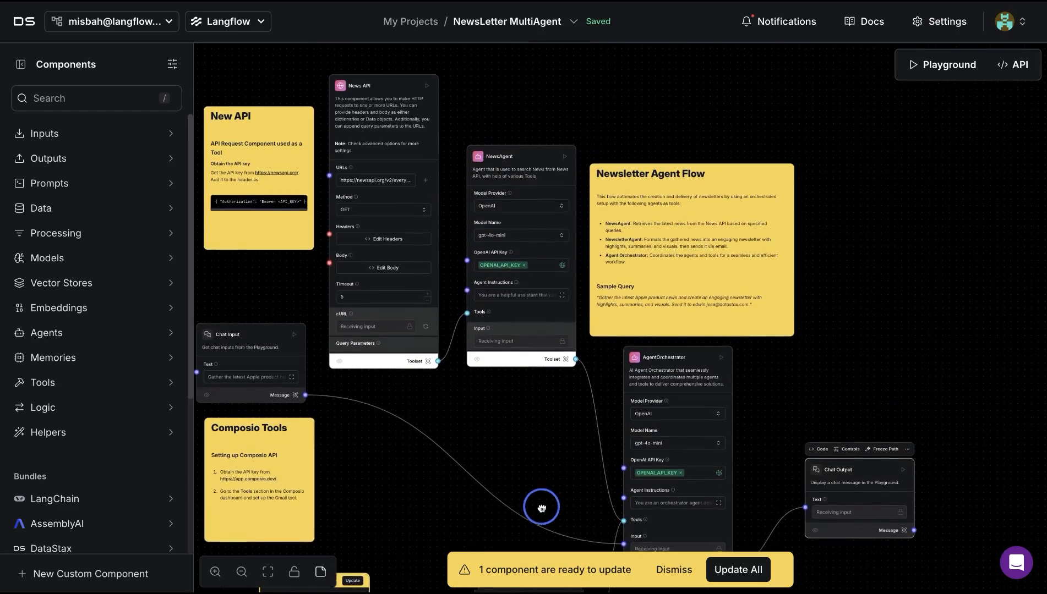
pyautogui.moveTo(542, 507); pyautogui.dragTo(583, 503)
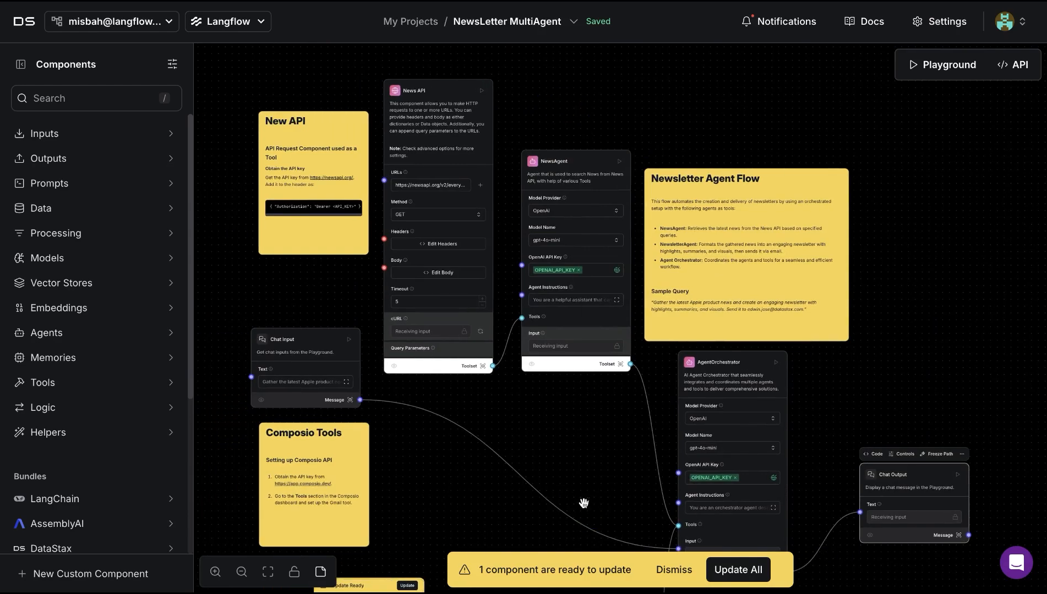
pyautogui.moveTo(583, 504); pyautogui.dragTo(593, 246)
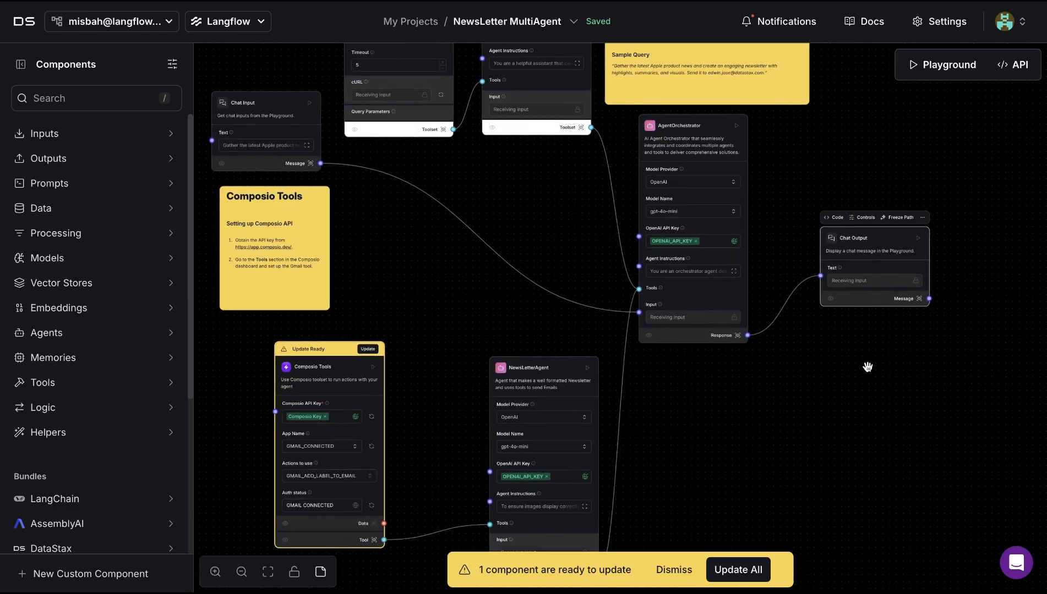
pyautogui.moveTo(518, 197)
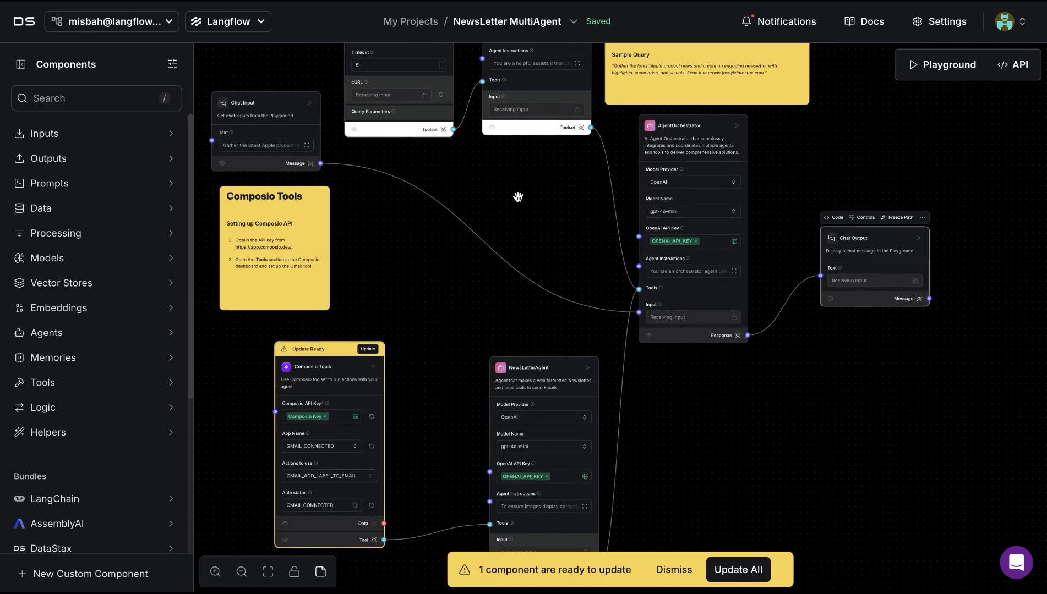
pyautogui.moveTo(490, 174)
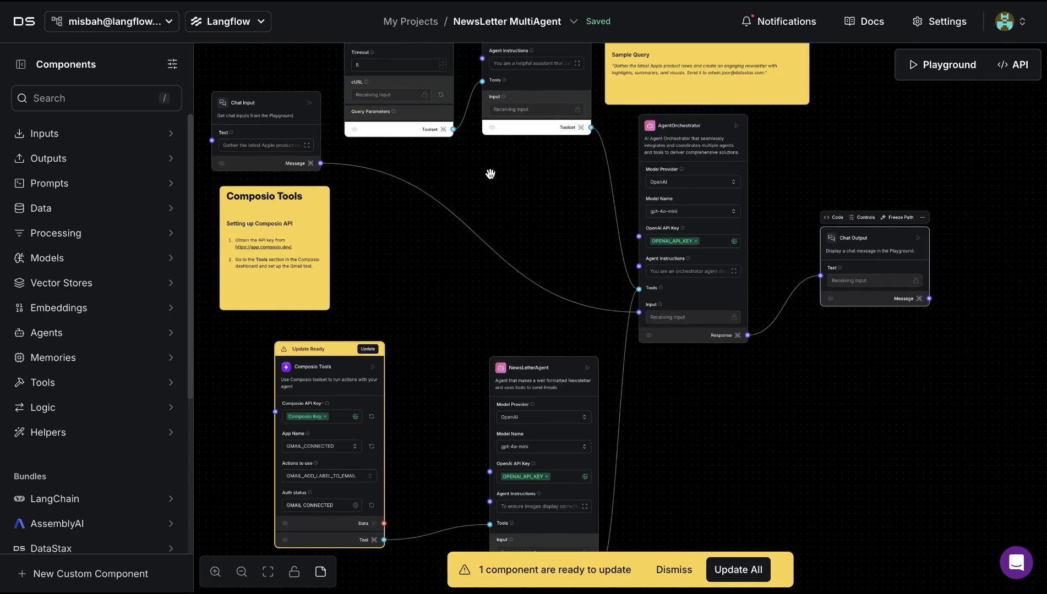
pyautogui.click(489, 175)
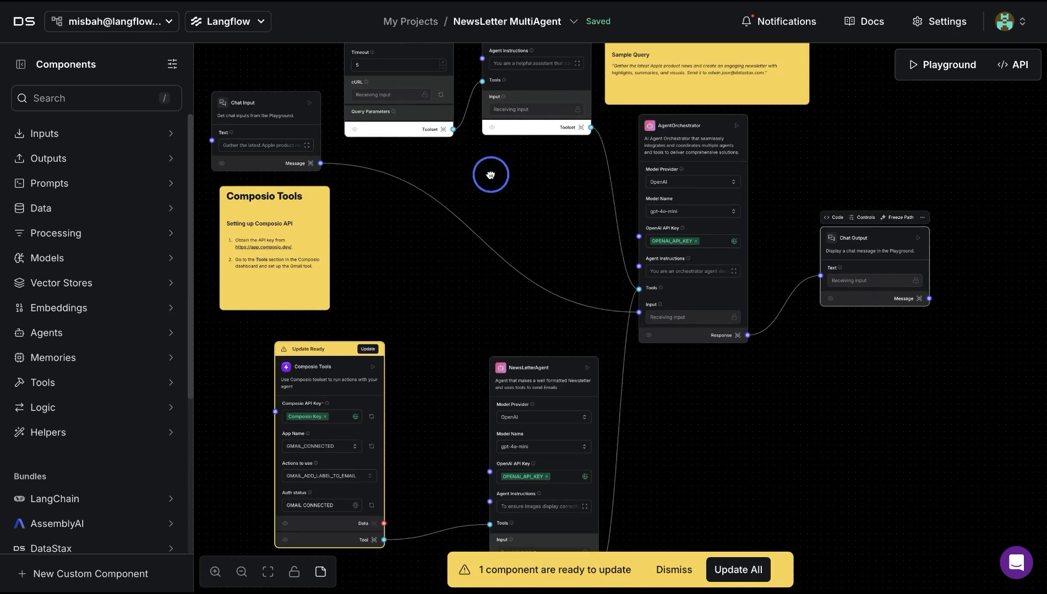